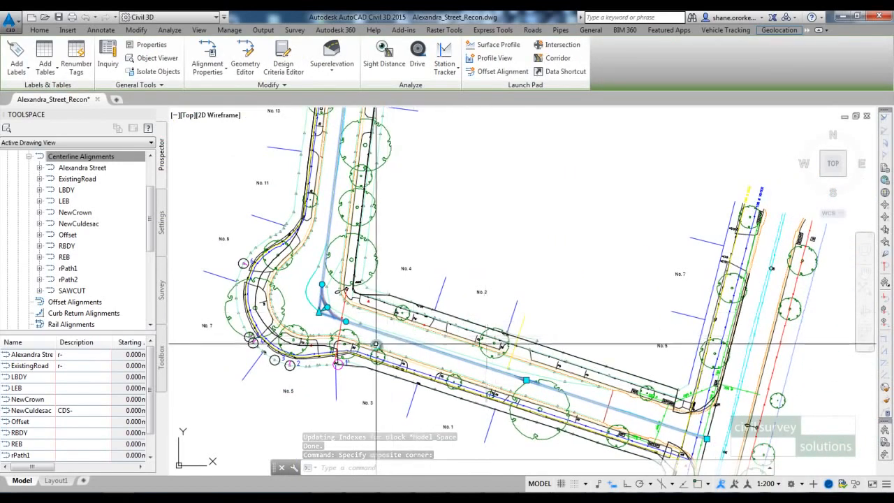
# Pick the Alexandra Street alignment edge by the kerb and review the template cross-section
pyautogui.click(532, 30)
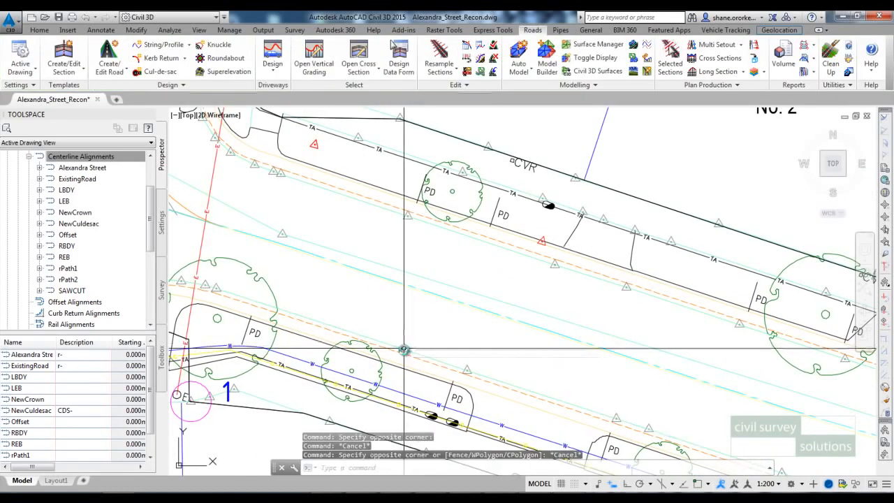
pyautogui.click(405, 211)
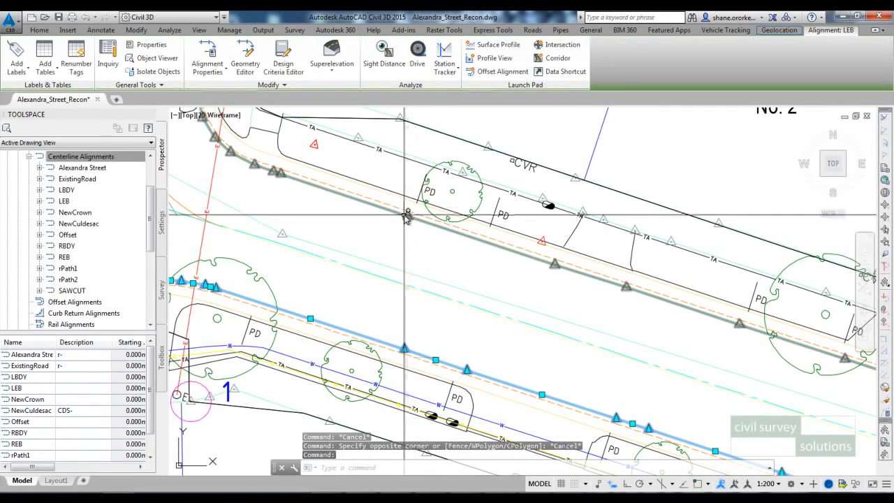
pyautogui.click(532, 29)
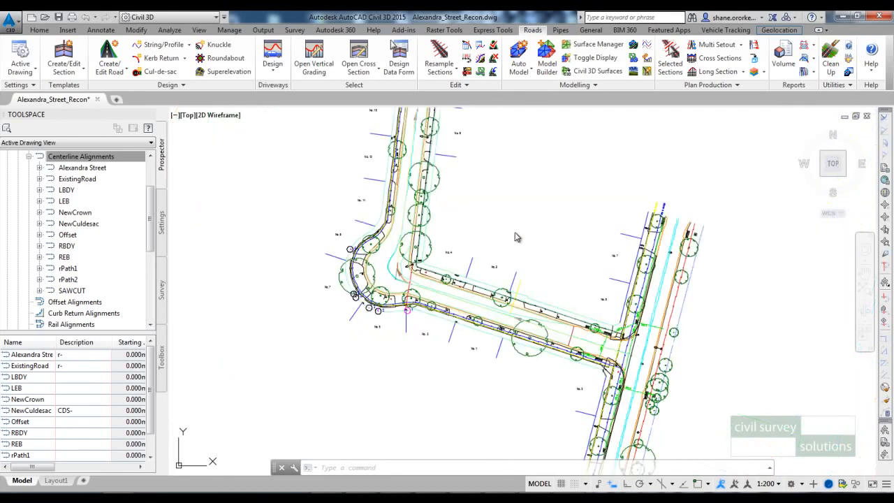
pyautogui.moveTo(522, 235)
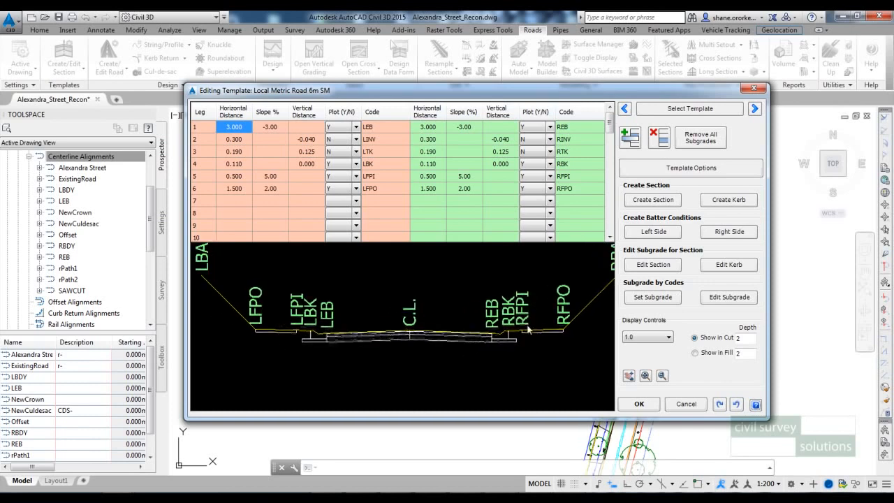
pyautogui.moveTo(445, 357)
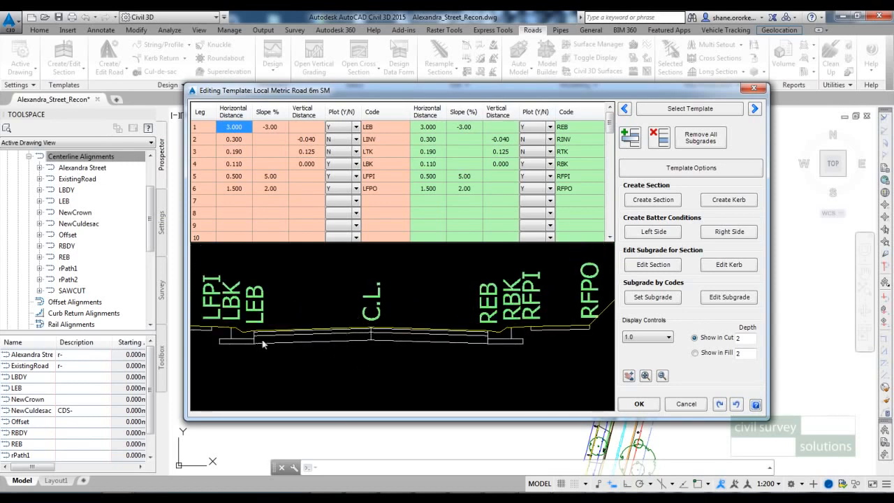
pyautogui.moveTo(359, 349)
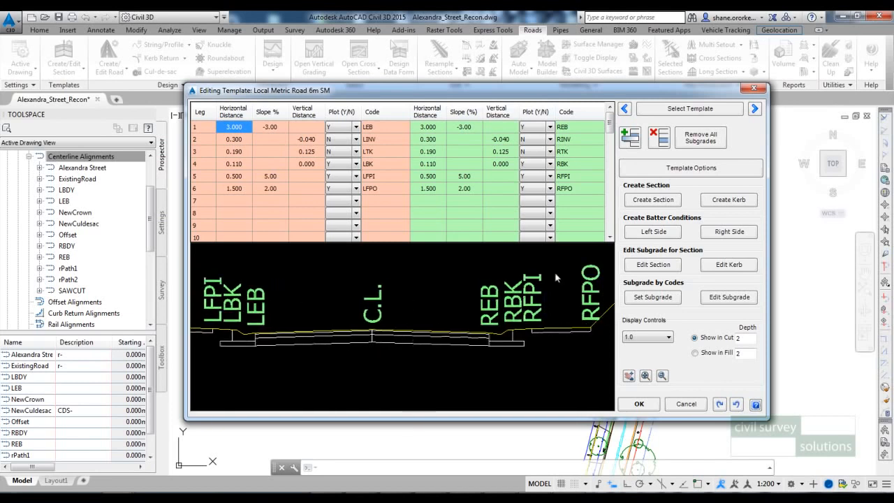
pyautogui.click(652, 265)
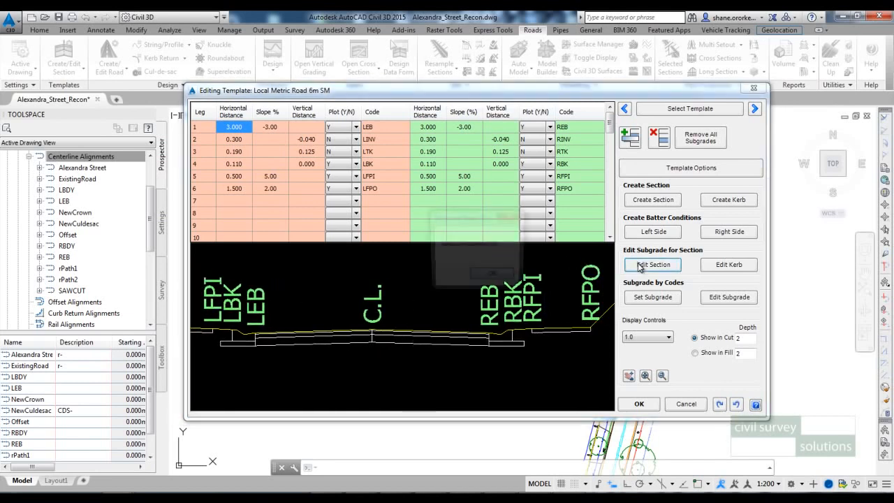
pyautogui.click(654, 266)
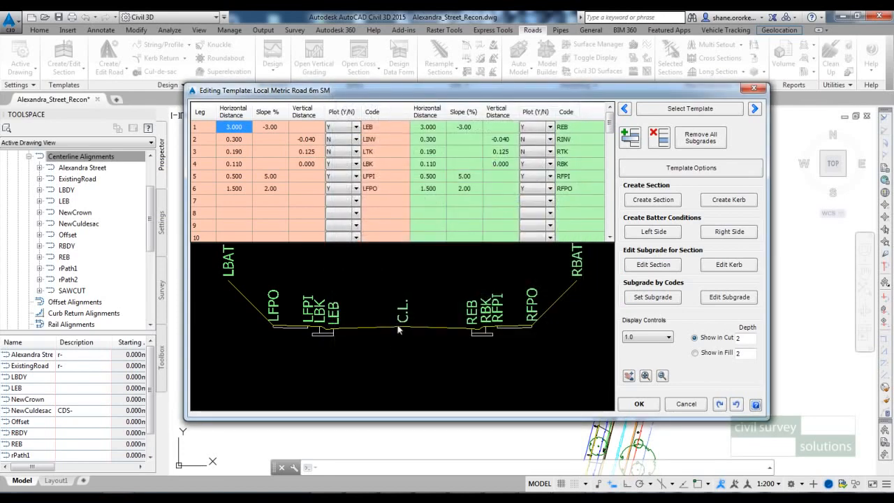
pyautogui.moveTo(384, 343)
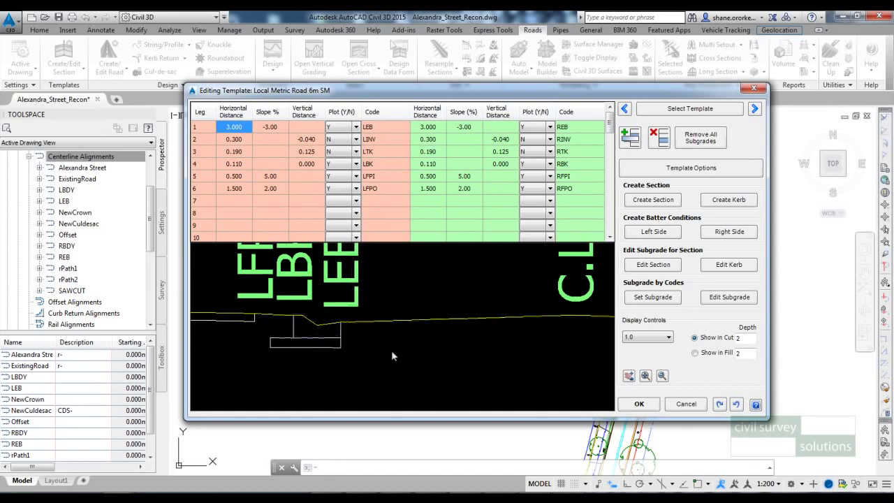
pyautogui.moveTo(368, 346)
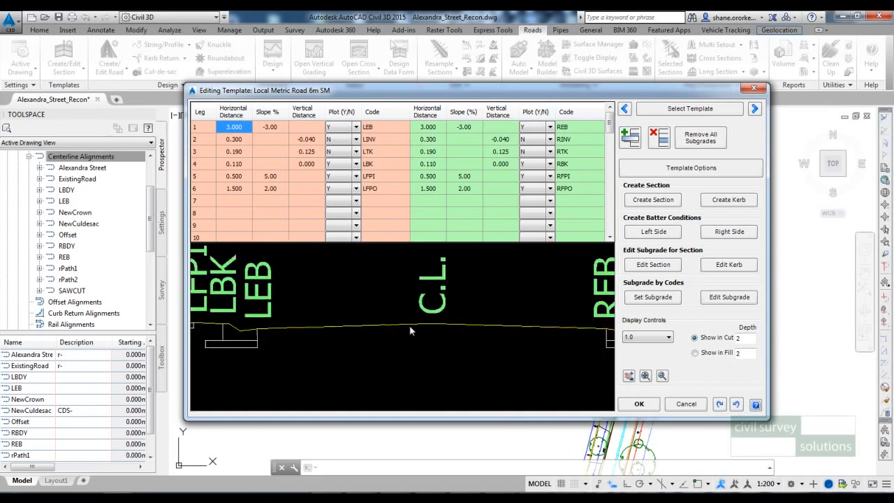
pyautogui.moveTo(393, 319)
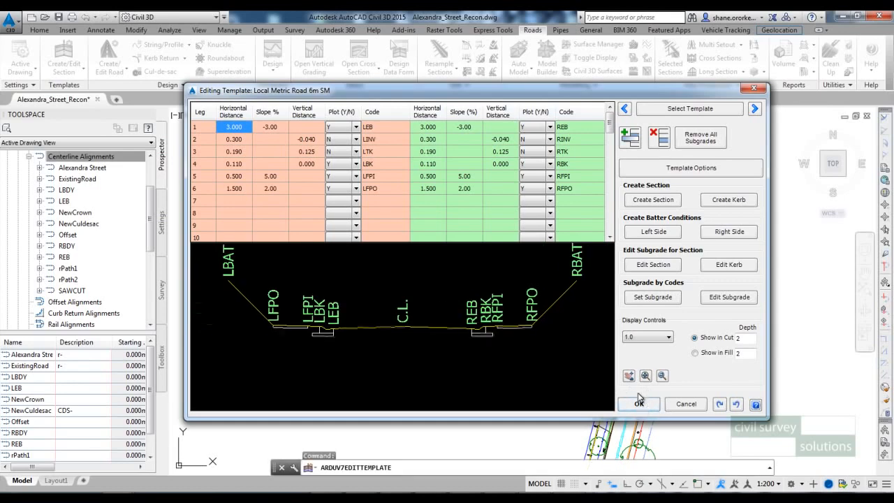
# Accept the template and add the Alexandra Street road using the Metric Road 6m SM template
pyautogui.click(638, 404)
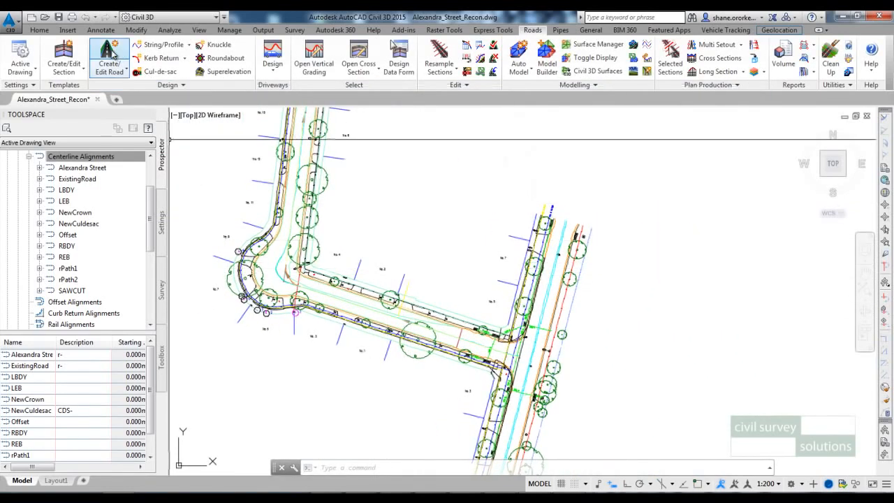
pyautogui.click(107, 53)
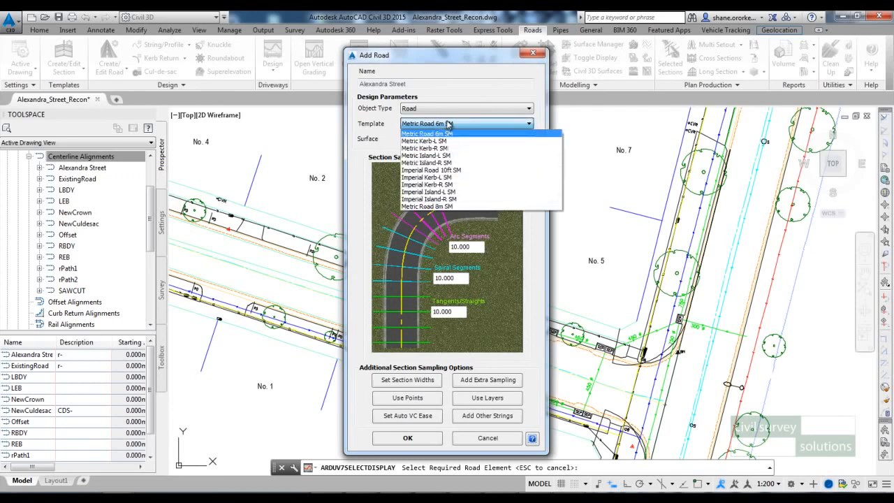
pyautogui.click(426, 134)
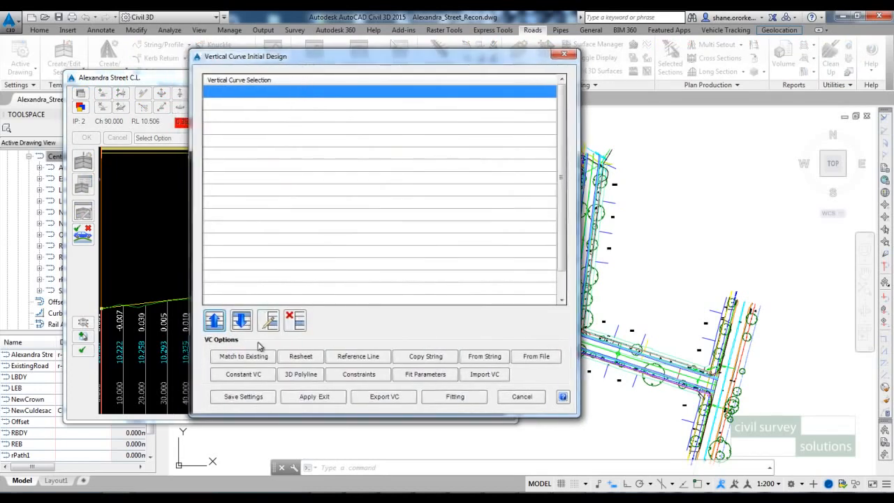
# Define a Match to Existing entry: chainages 0–10000, surface NS, fitting on, level adjustment .05, min VC length 20
pyautogui.click(243, 356)
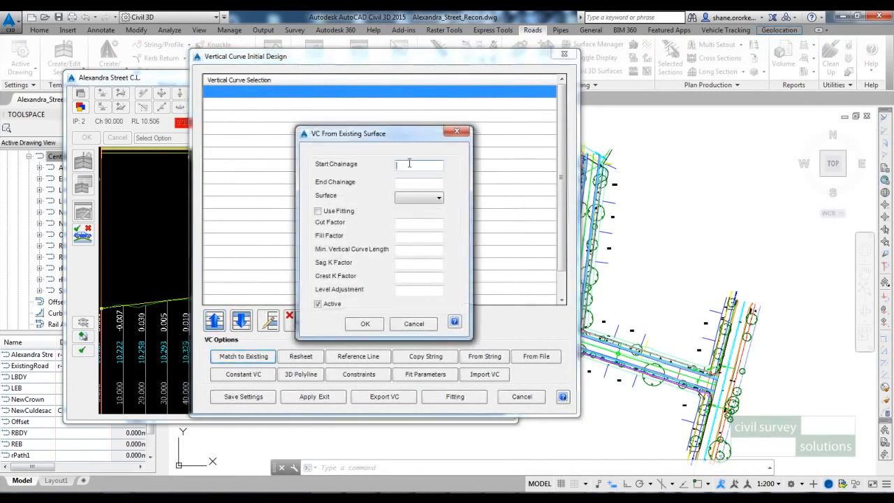
pyautogui.write('10000')
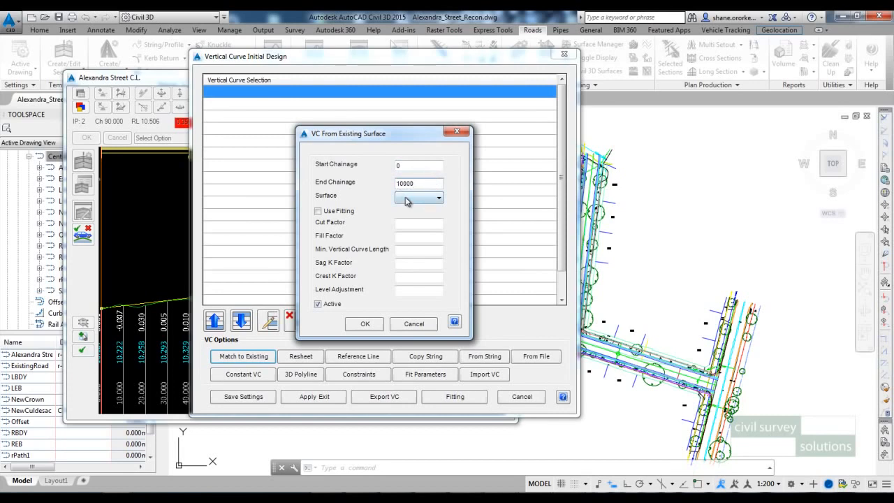
pyautogui.click(439, 197)
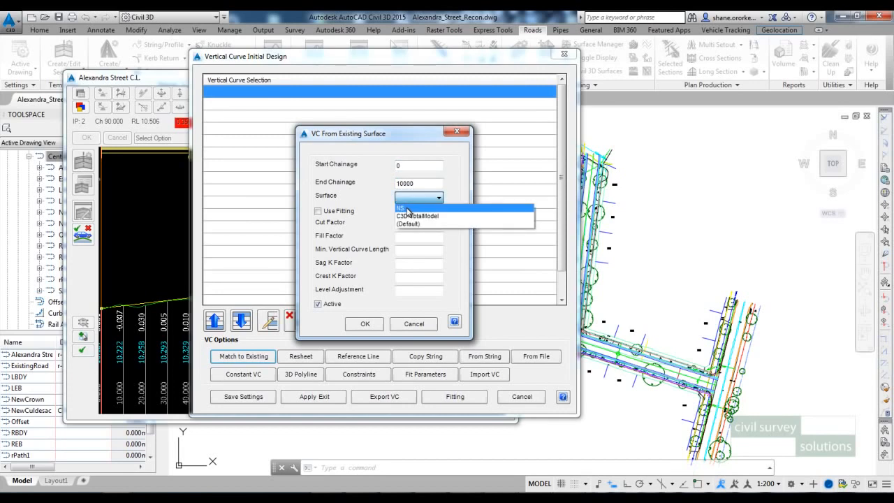
pyautogui.click(405, 208)
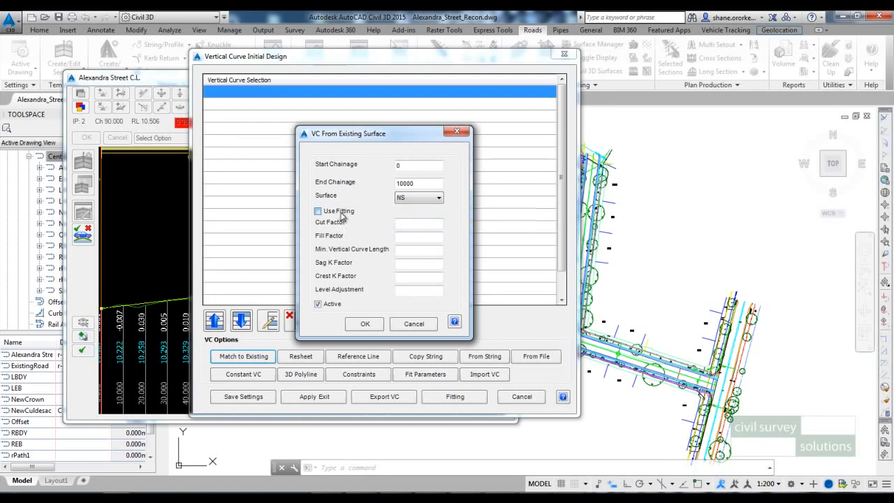
pyautogui.click(318, 209)
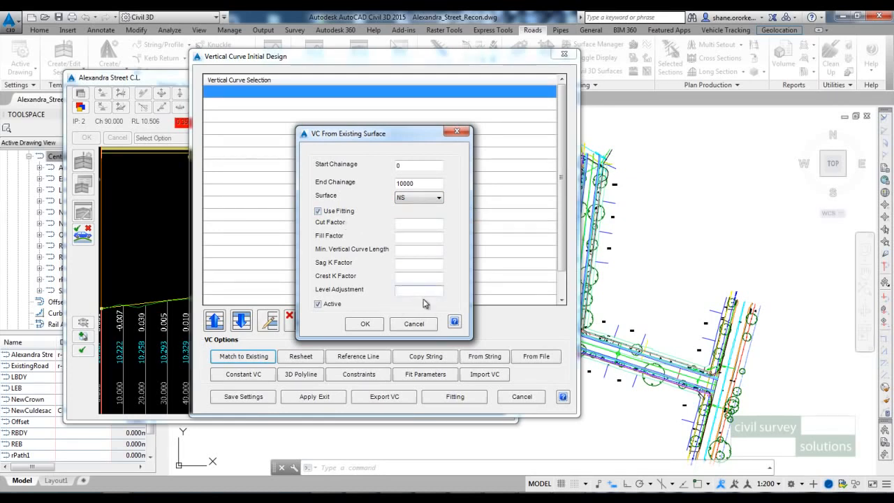
pyautogui.write('.05')
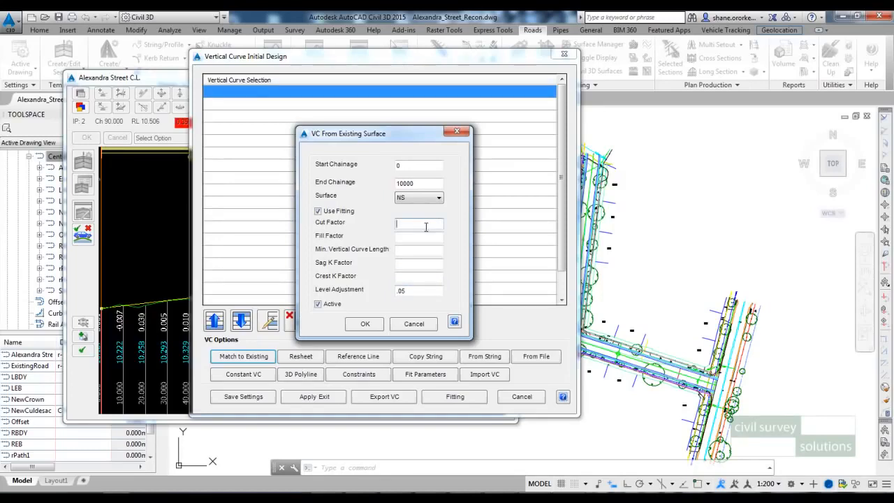
pyautogui.write('0')
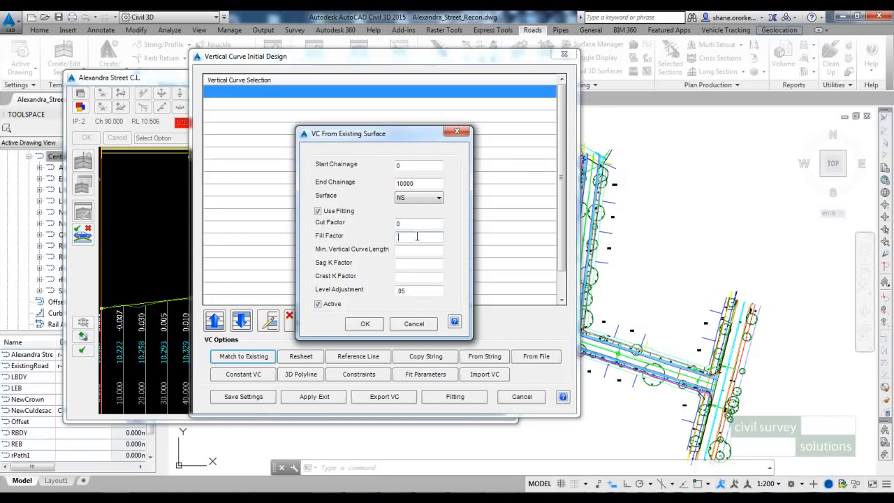
pyautogui.write('.01')
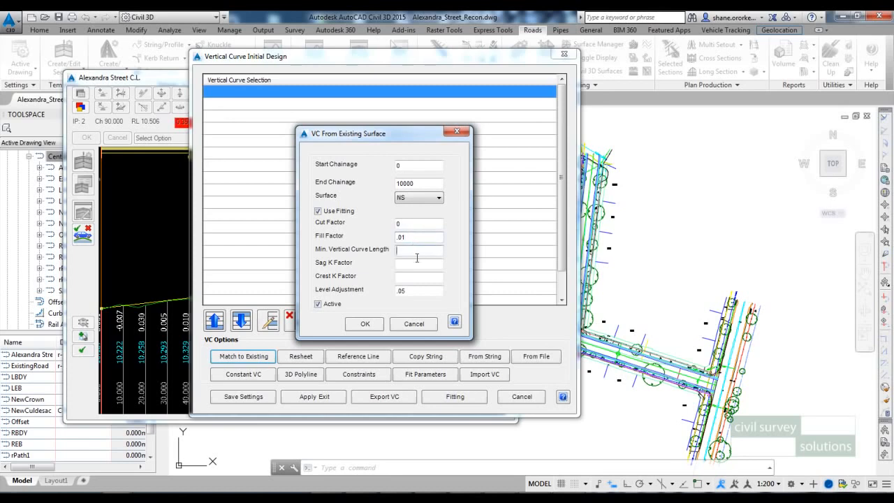
pyautogui.write('20')
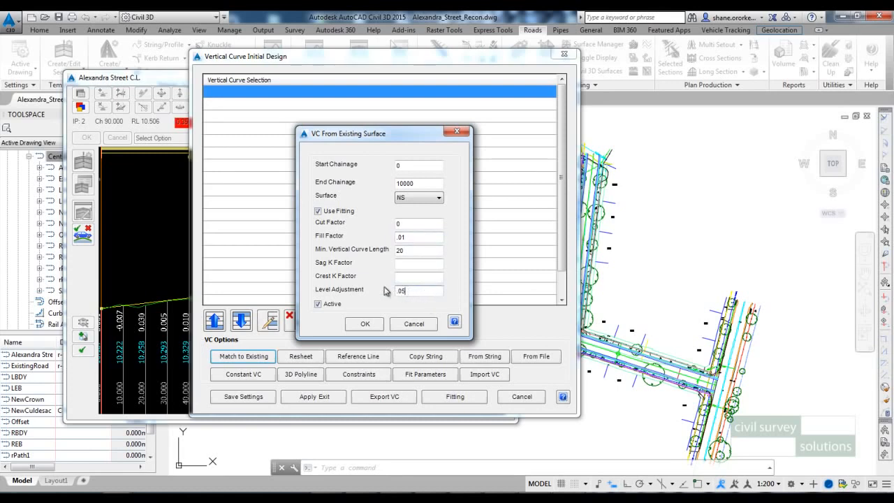
pyautogui.moveTo(436, 246)
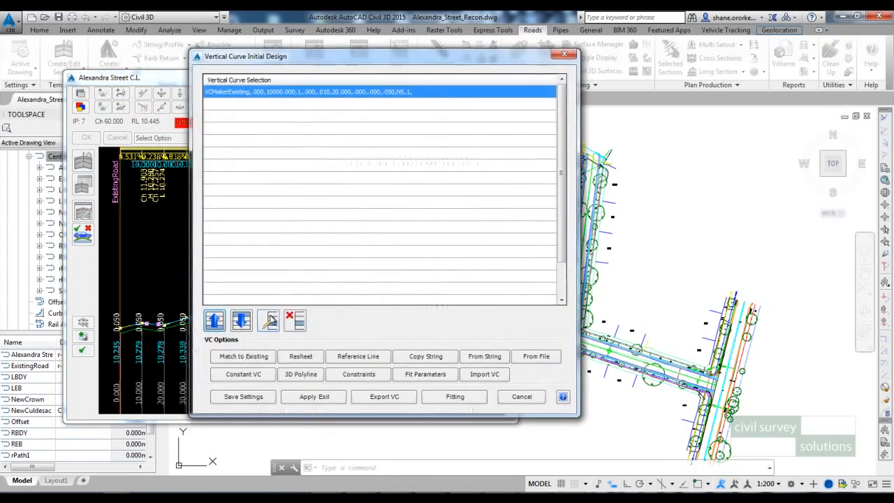
# Apply the Match to Existing design to the centreline, then save the profile and close the grading form
pyautogui.click(268, 320)
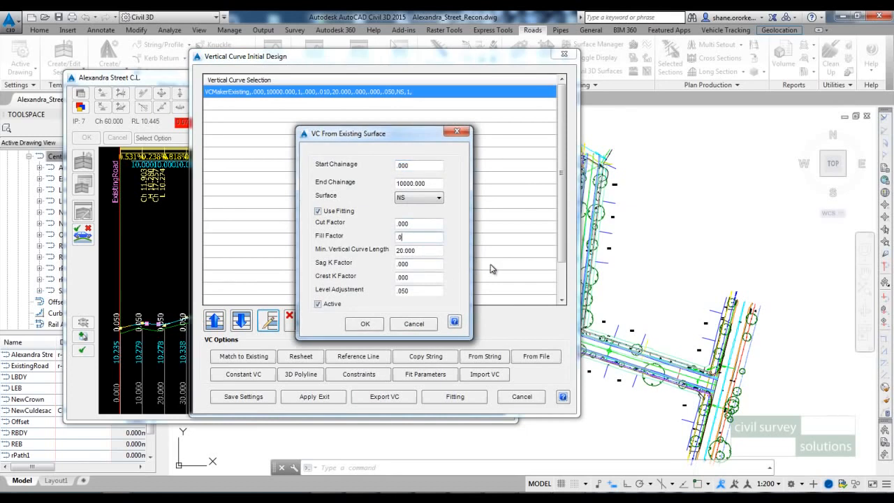
pyautogui.click(363, 324)
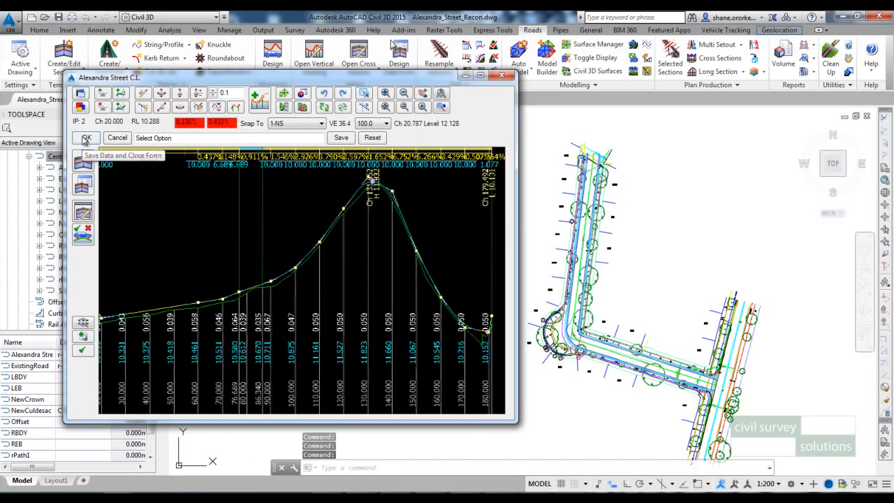
pyautogui.click(87, 138)
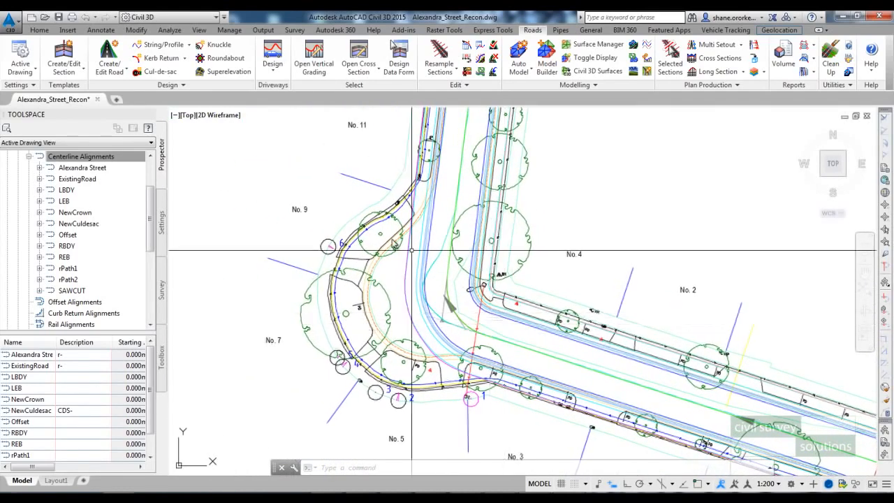
pyautogui.moveTo(156, 43)
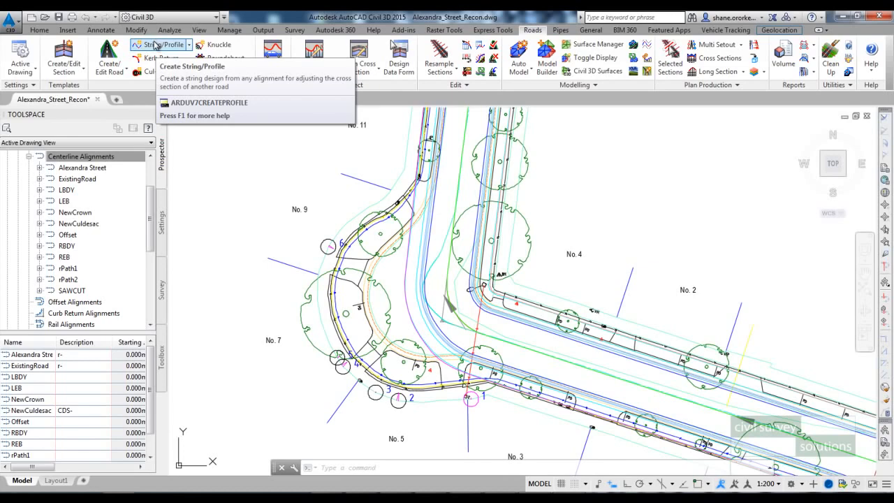
# Create the LEB string profile on surface NS, sampling Alexandra Street at its chainages only
pyautogui.click(152, 43)
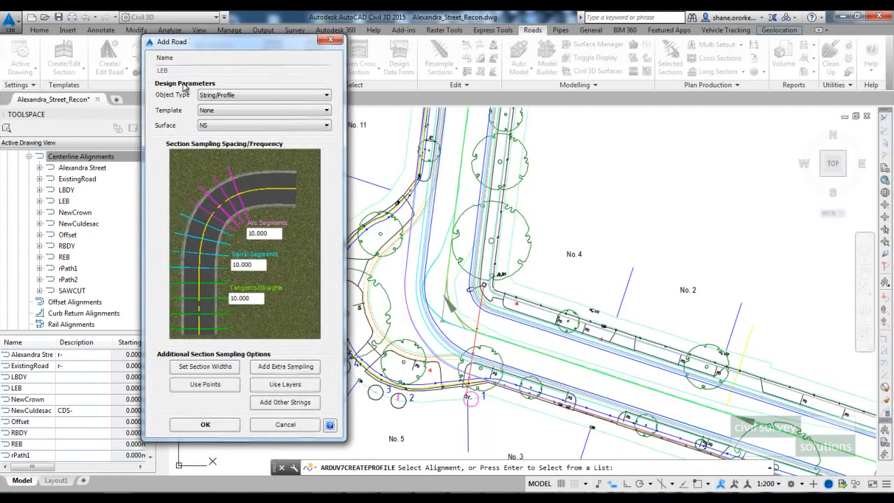
pyautogui.moveTo(209, 109)
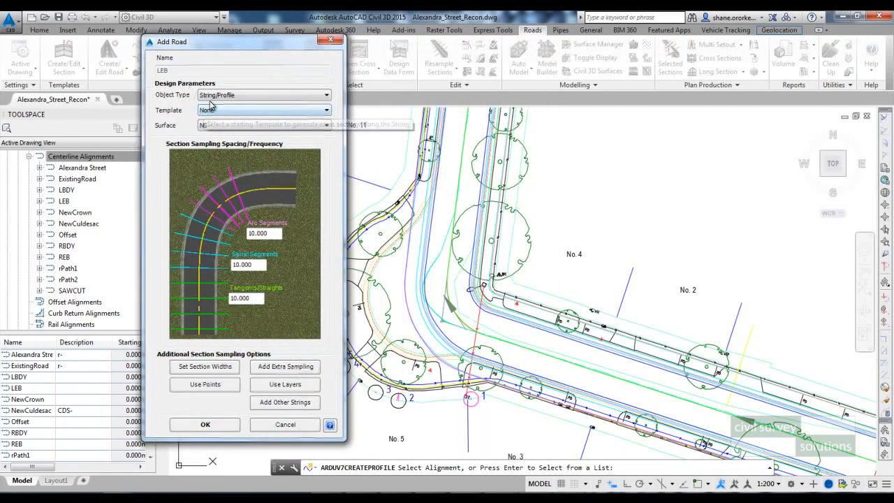
pyautogui.moveTo(213, 97)
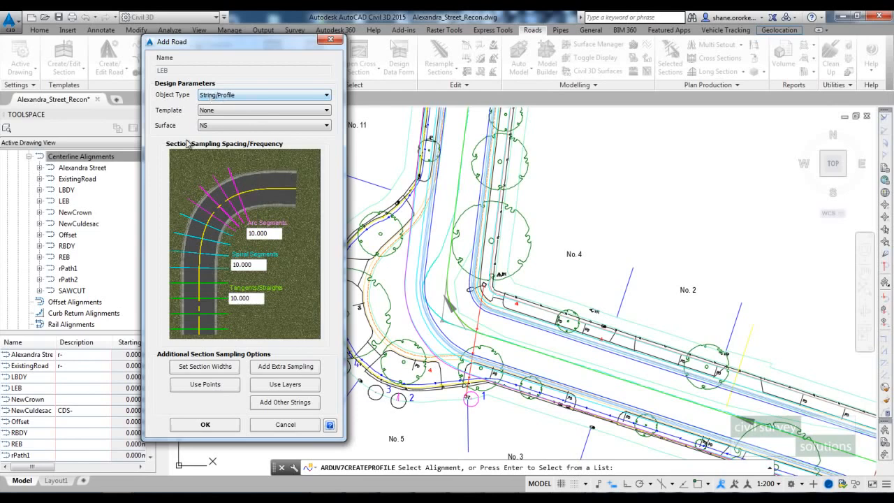
pyautogui.moveTo(265, 265)
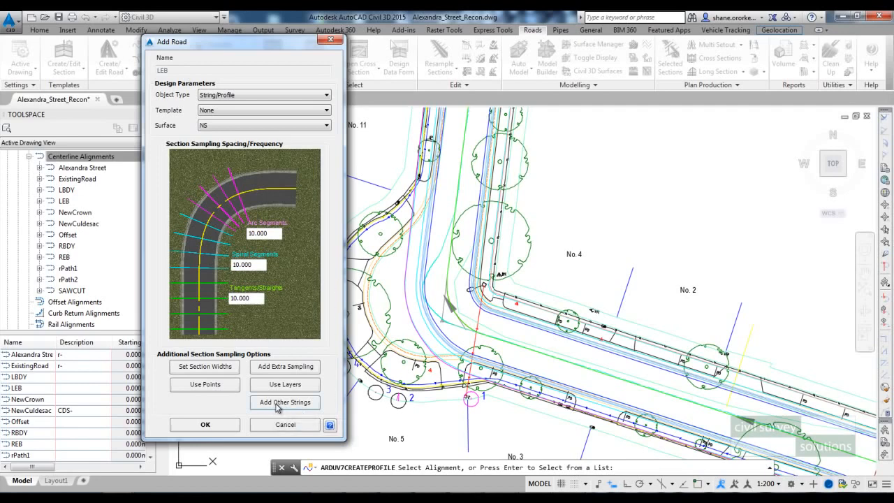
pyautogui.moveTo(276, 408)
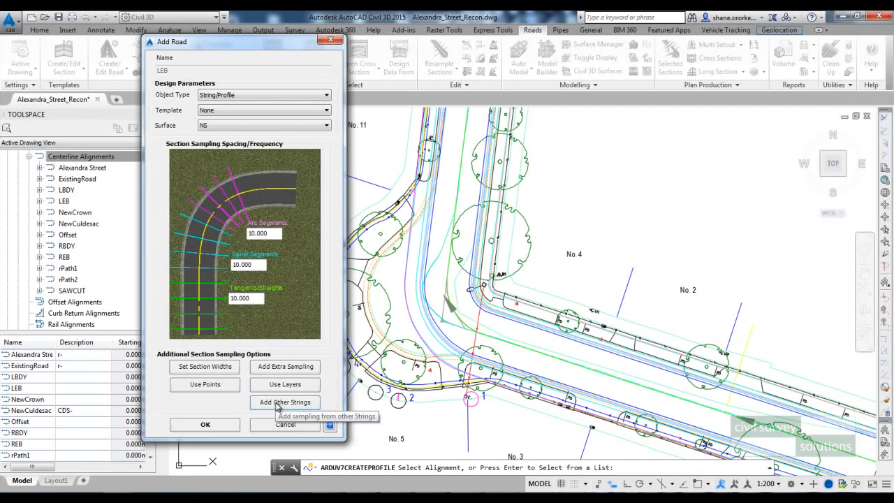
pyautogui.moveTo(461, 220)
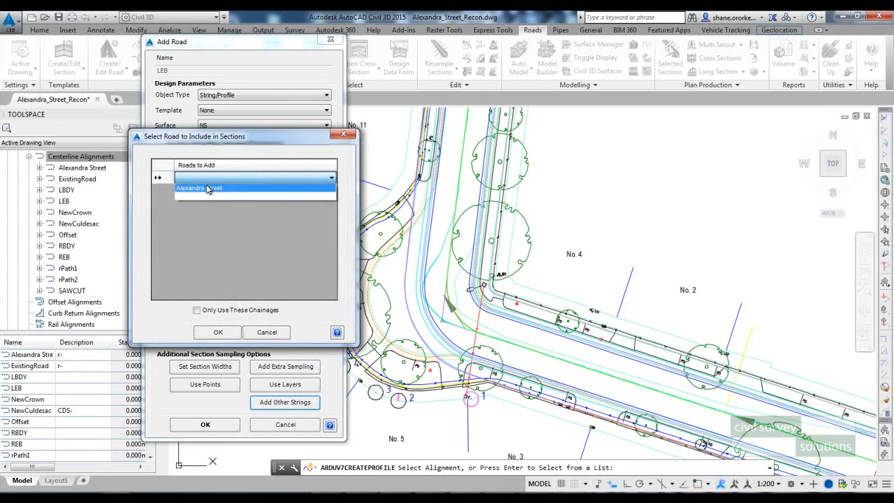
pyautogui.click(209, 187)
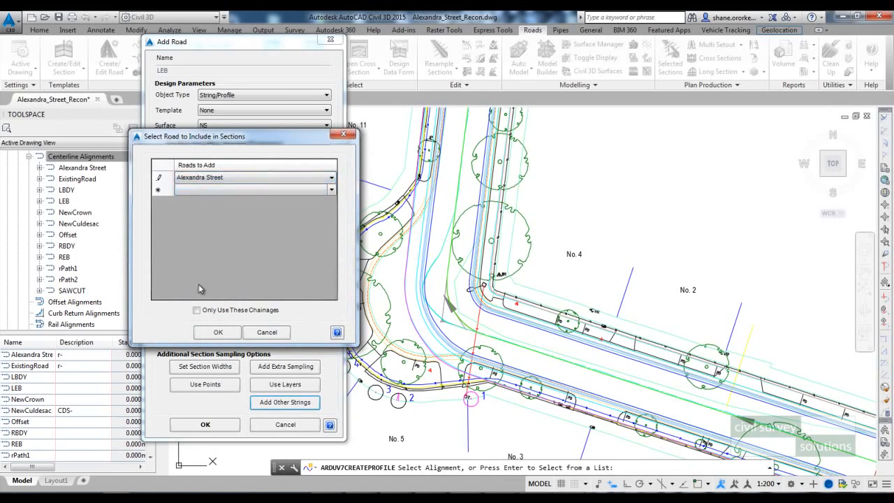
pyautogui.click(195, 310)
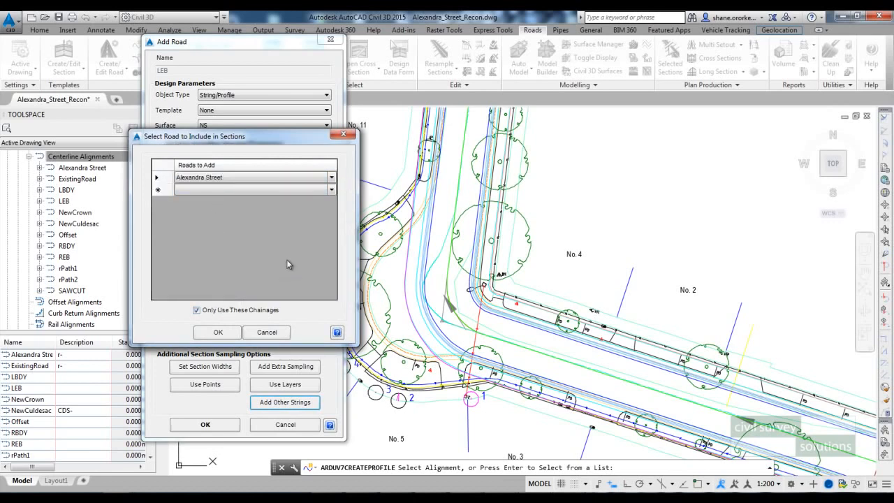
pyautogui.moveTo(398, 211)
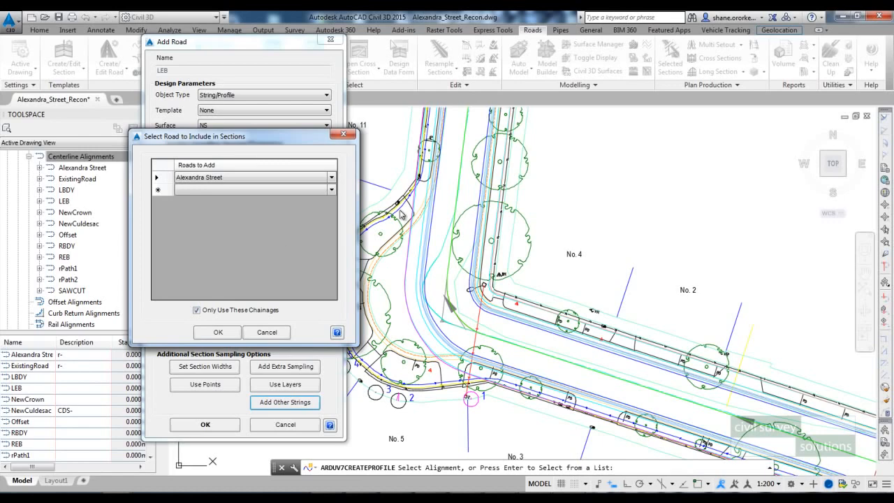
pyautogui.moveTo(196, 137); pyautogui.dragTo(389, 156)
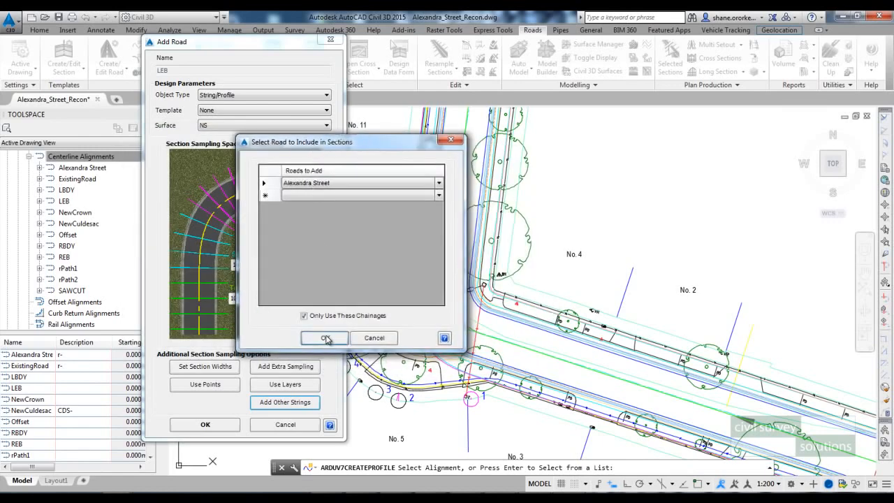
pyautogui.click(322, 337)
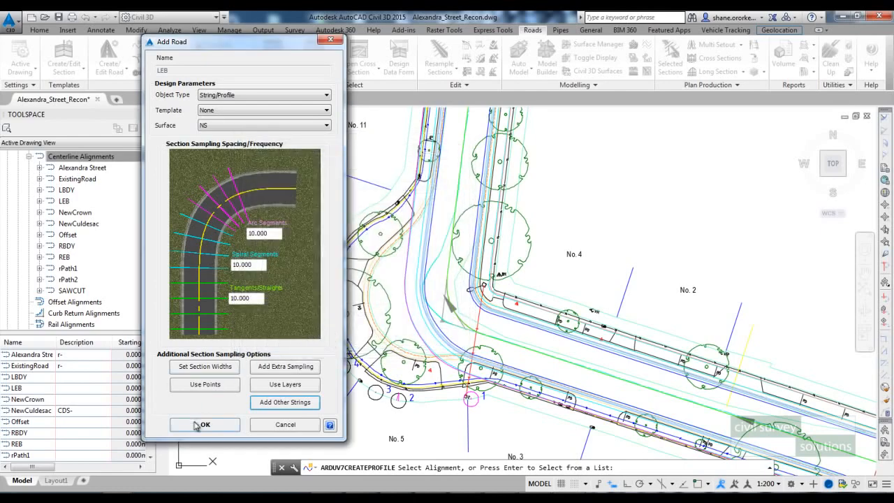
pyautogui.click(204, 424)
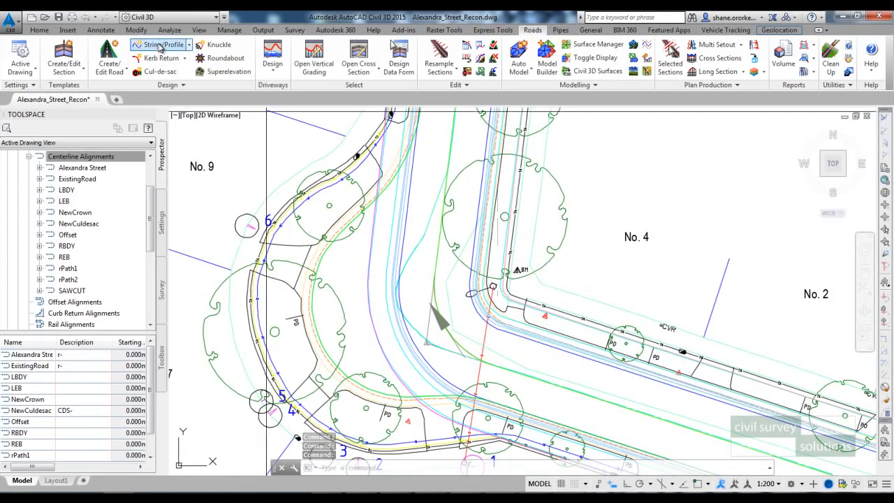
# Create the REB string profile, adding Alexandra Street as the other sampled road
pyautogui.click(155, 43)
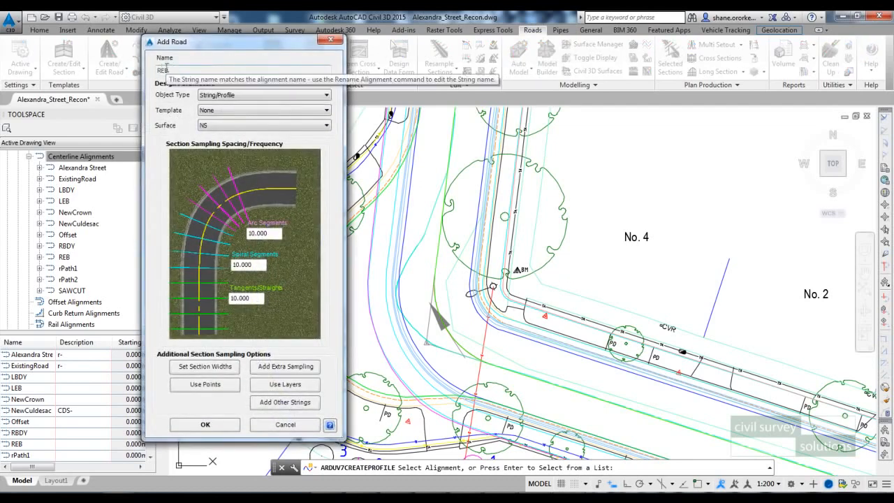
pyautogui.moveTo(285, 402)
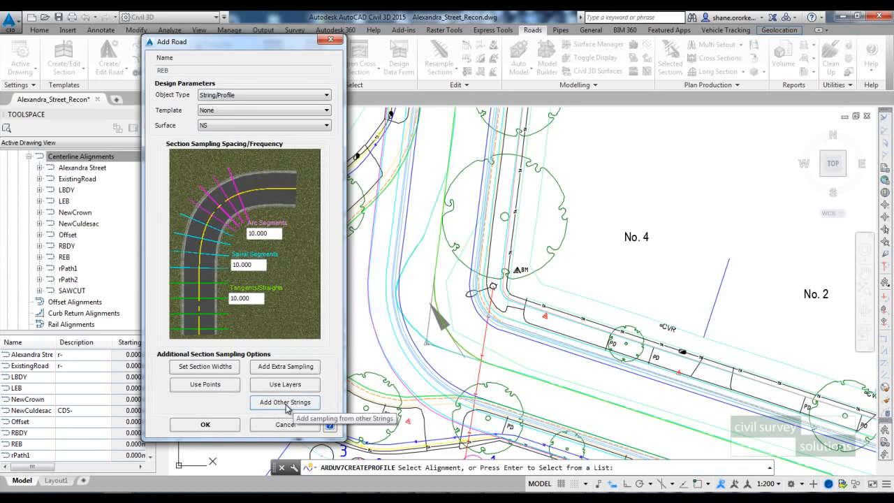
pyautogui.click(285, 402)
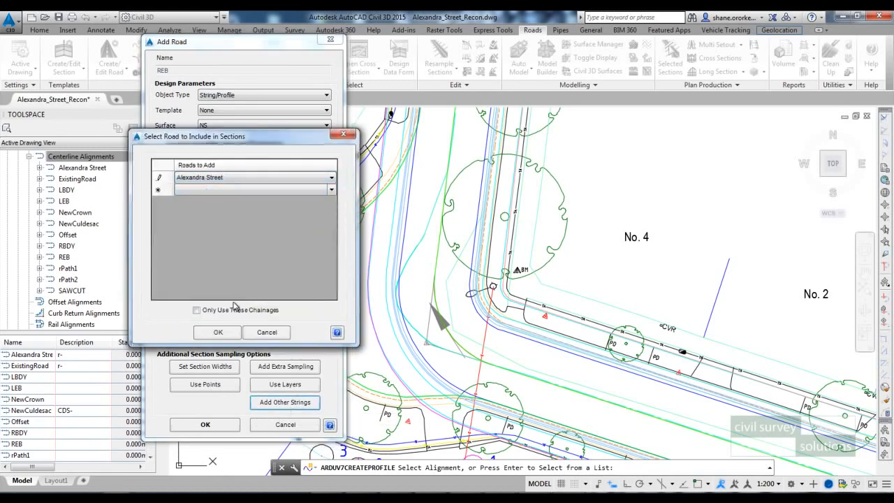
pyautogui.click(218, 332)
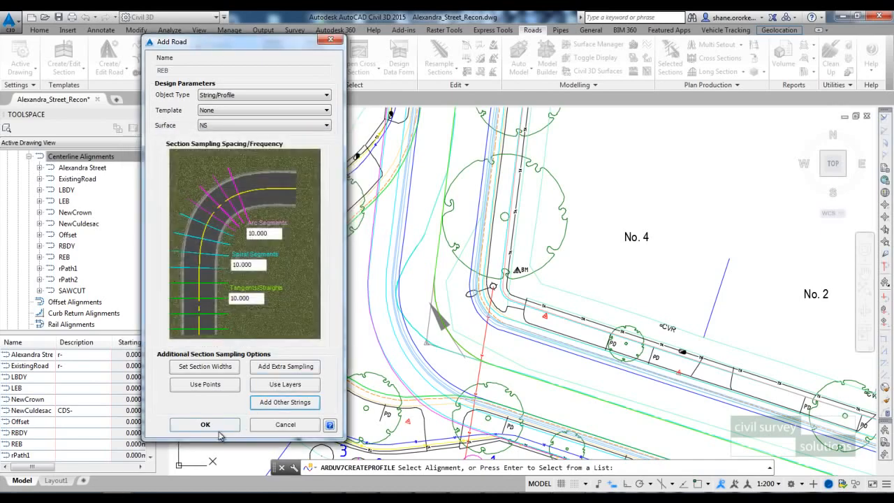
pyautogui.click(204, 424)
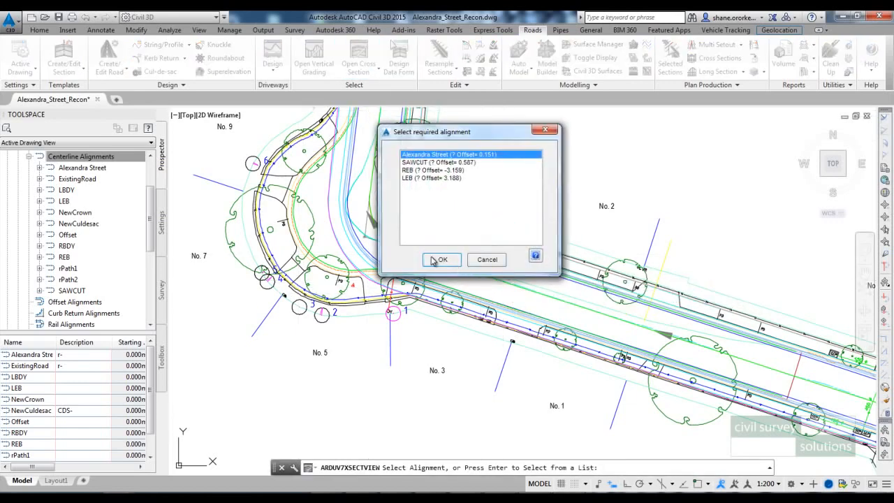
# Choose Alexandra Street to display its cross section at chainage 60.000 in the Xsect Viewer
pyautogui.click(442, 259)
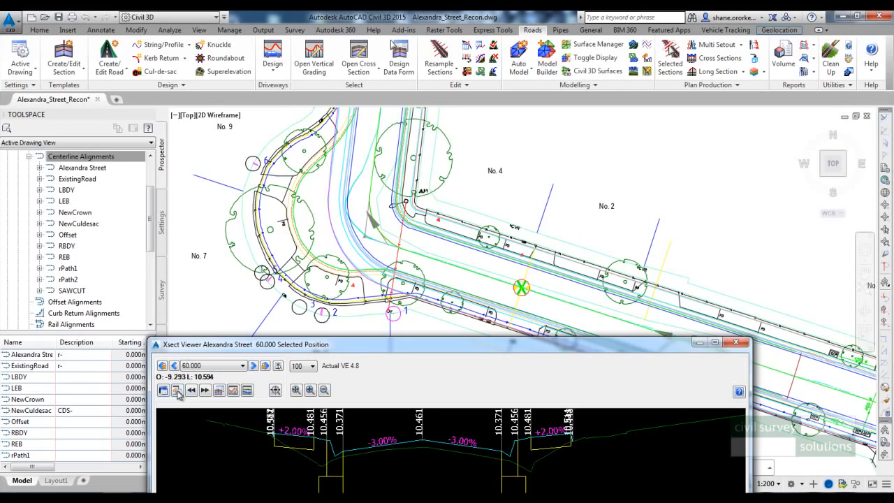
pyautogui.moveTo(178, 390)
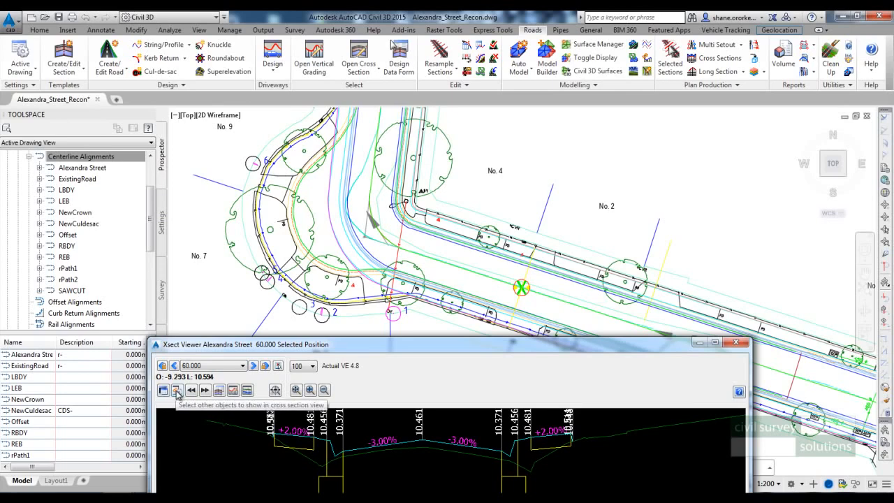
# In the cross-section default objects, set the first row to show alignment LEB for all roads
pyautogui.click(176, 389)
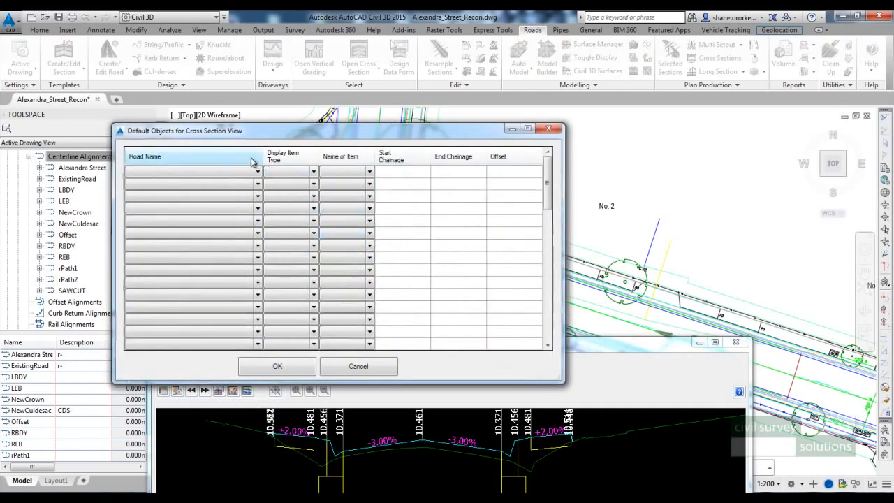
pyautogui.click(257, 171)
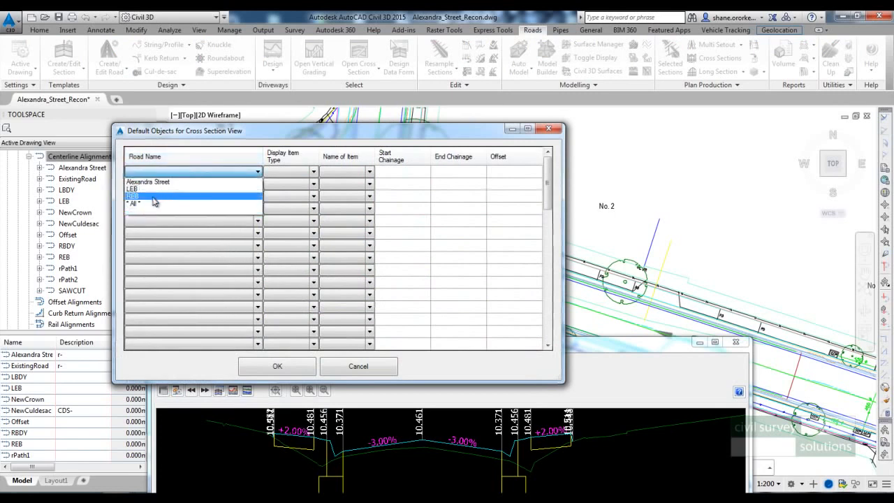
pyautogui.click(140, 203)
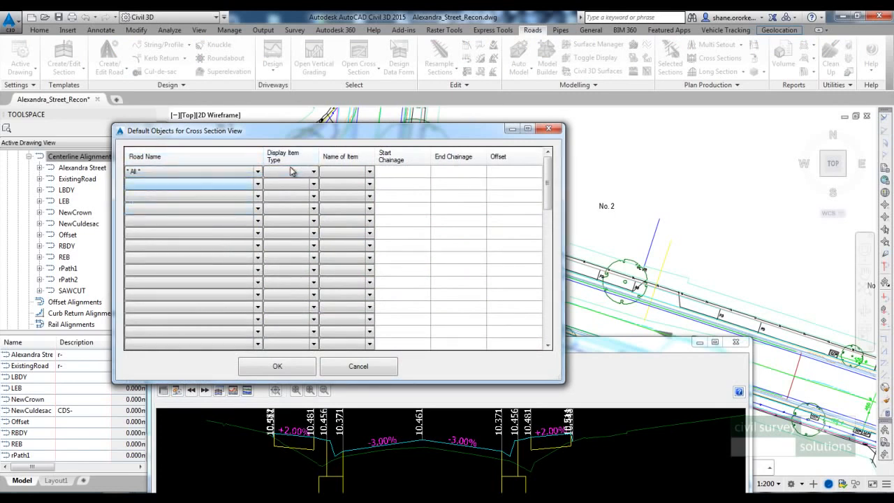
pyautogui.click(313, 170)
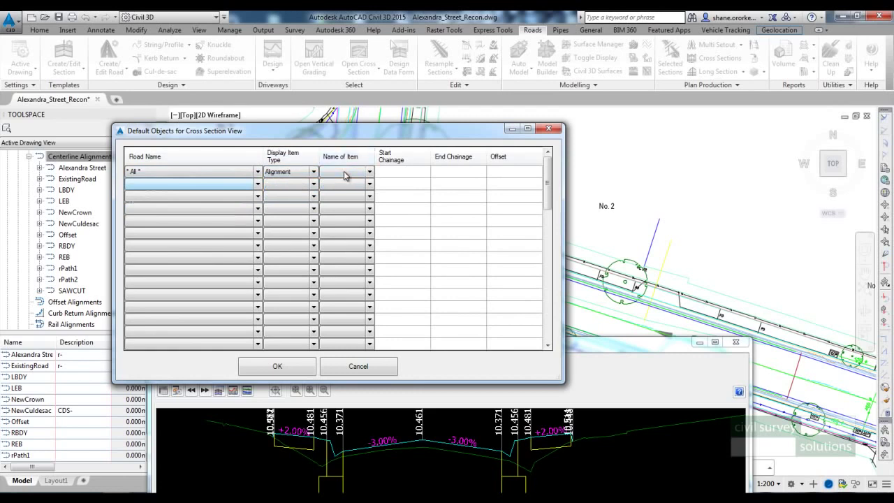
pyautogui.click(365, 172)
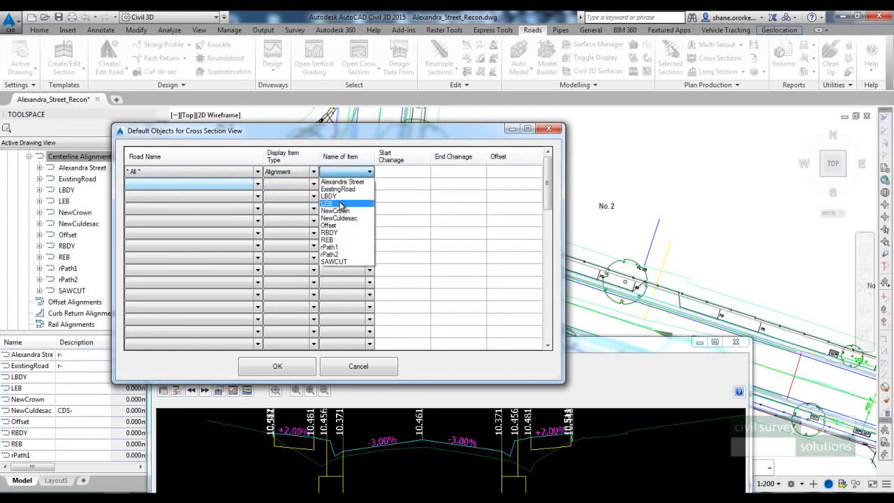
pyautogui.click(328, 204)
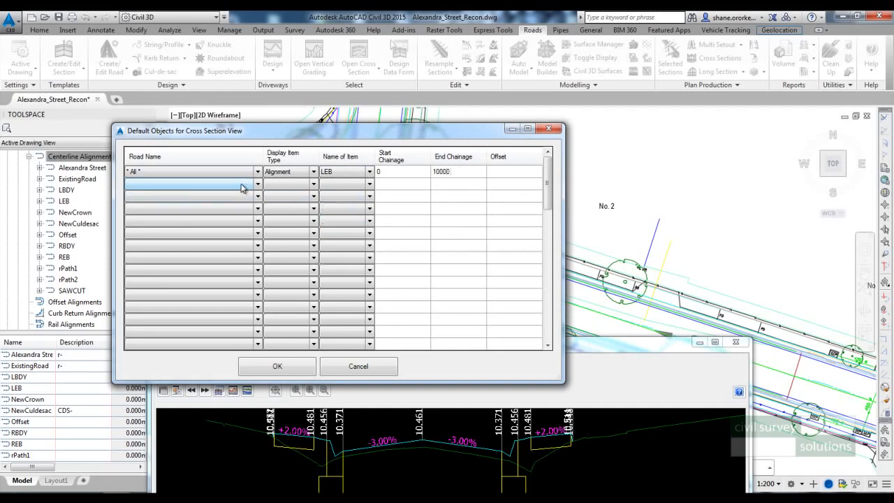
# Set the second row to alignment REB and the road row to REB, then confirm the defaults
pyautogui.click(189, 183)
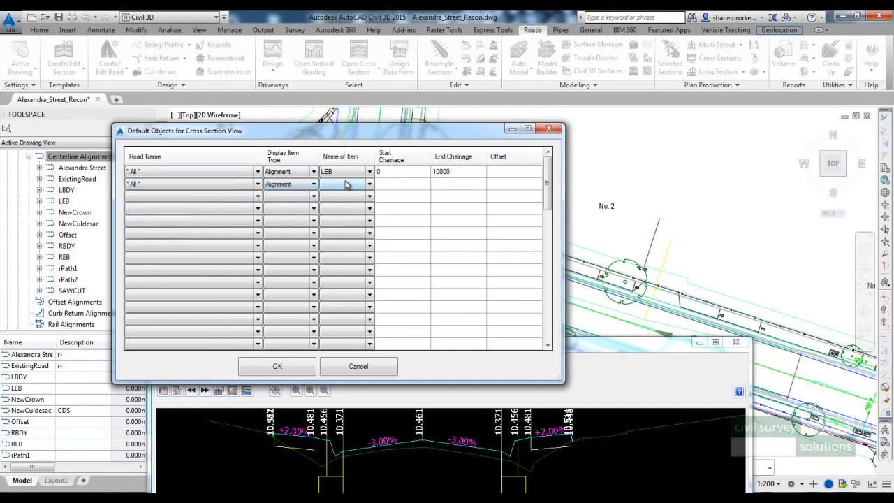
pyautogui.click(363, 185)
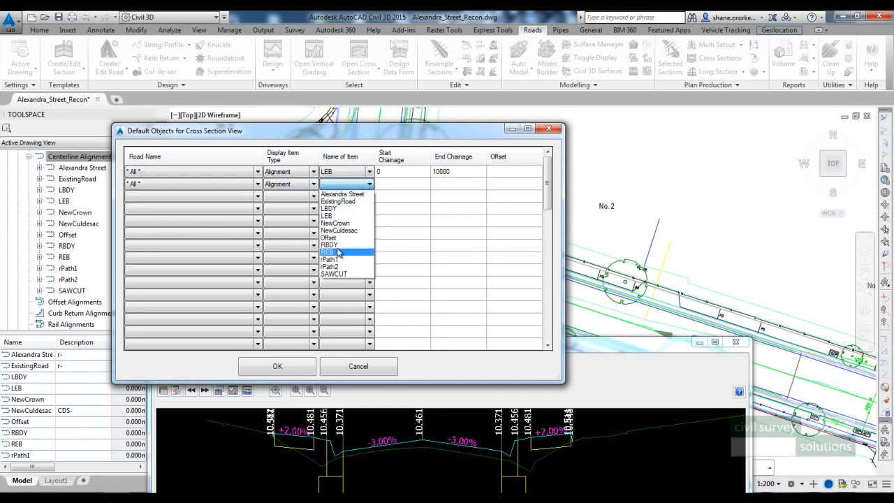
pyautogui.click(329, 251)
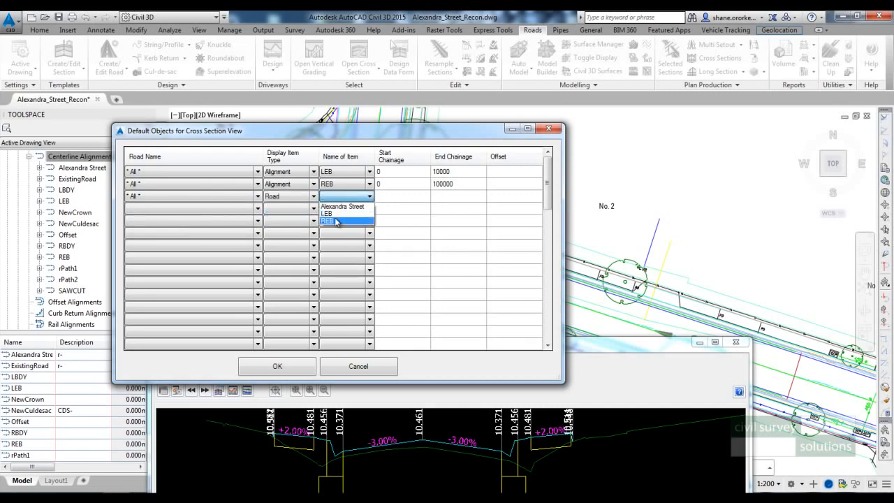
pyautogui.click(335, 221)
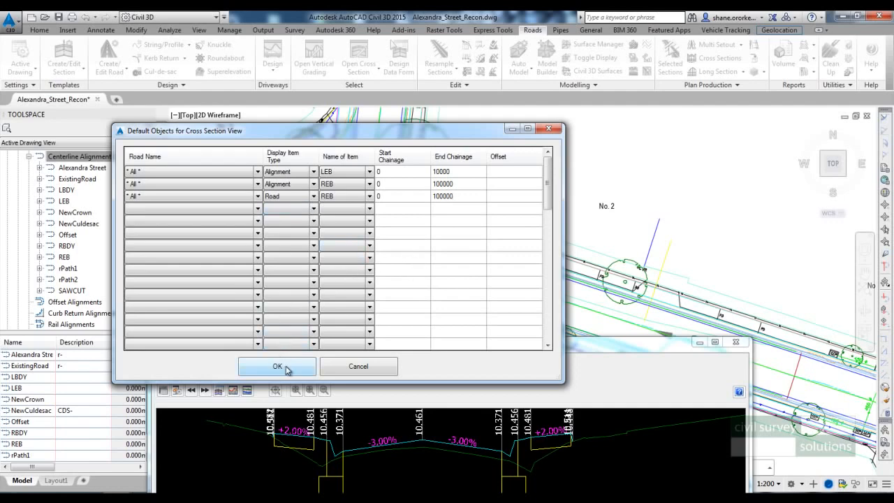
pyautogui.click(277, 366)
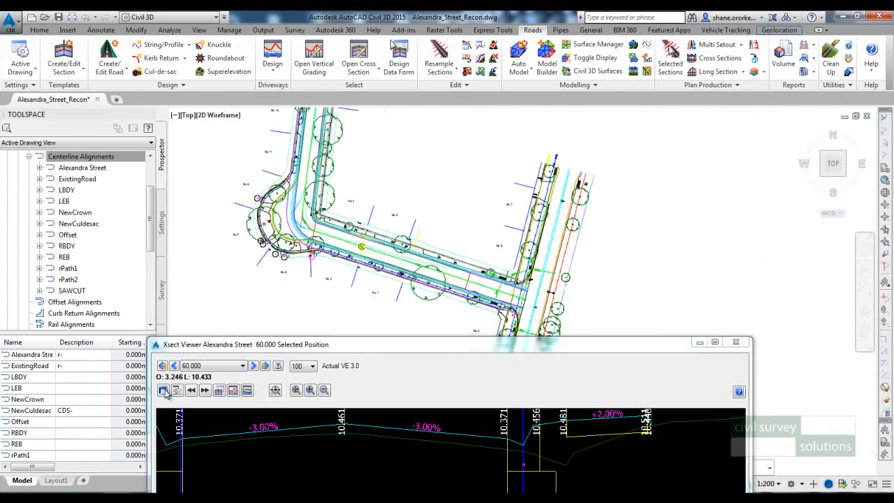
# Turn on Show Codes in the Xsect Viewer settings so section labels include code names
pyautogui.click(163, 391)
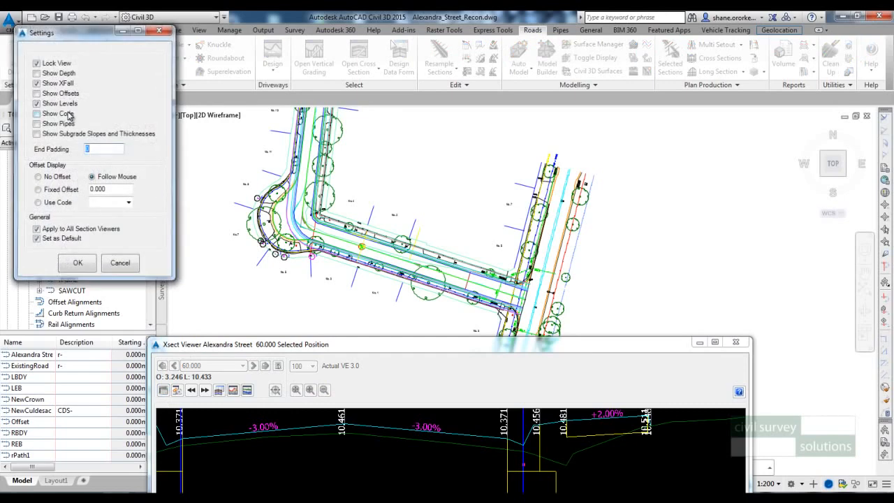
pyautogui.click(78, 263)
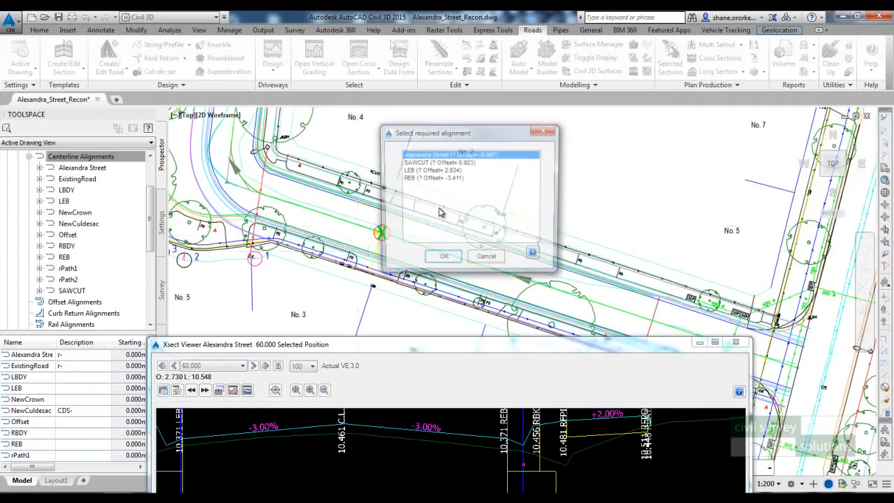
# Open Alexandra Street's design data on Variations and add a new variation entry
pyautogui.click(443, 256)
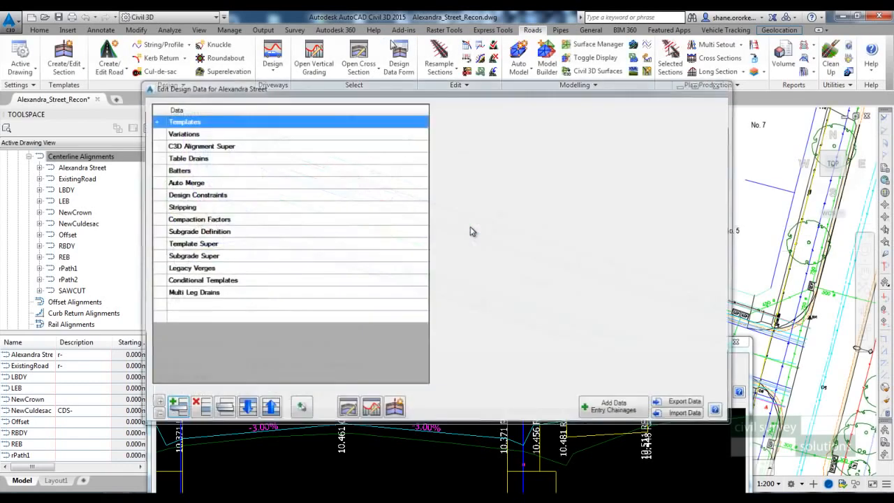
pyautogui.moveTo(224, 89); pyautogui.dragTo(100, 20)
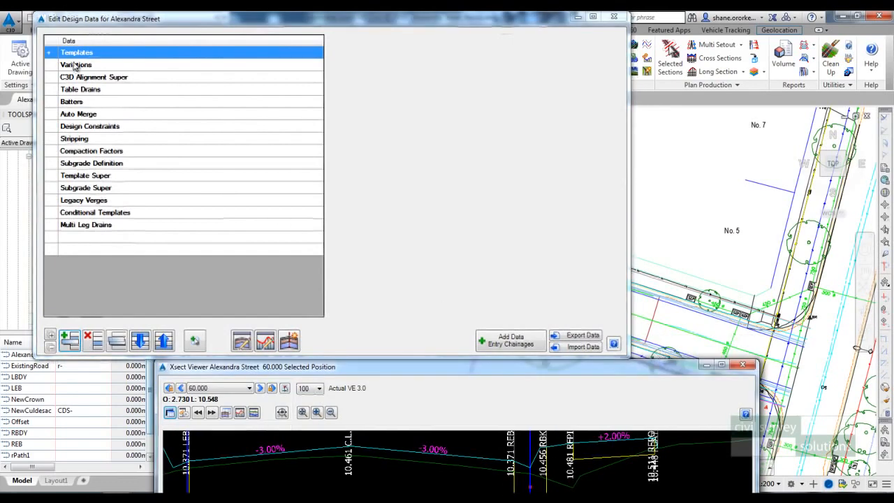
pyautogui.click(75, 64)
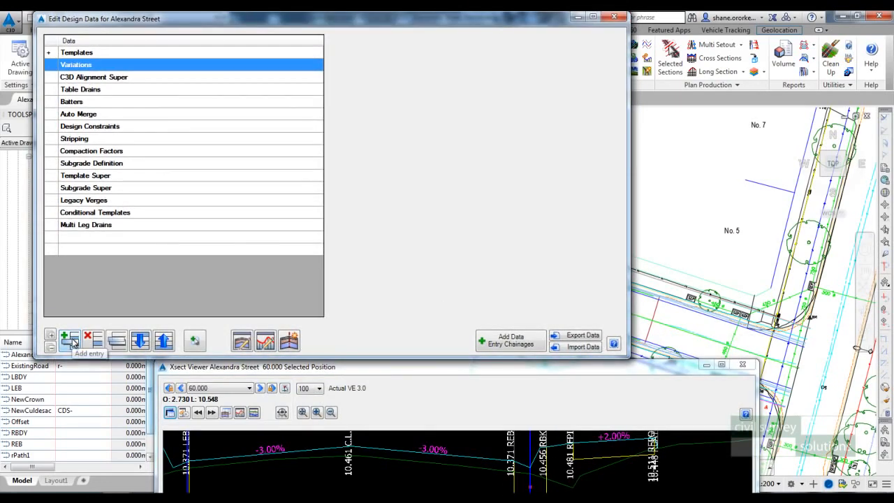
pyautogui.click(69, 337)
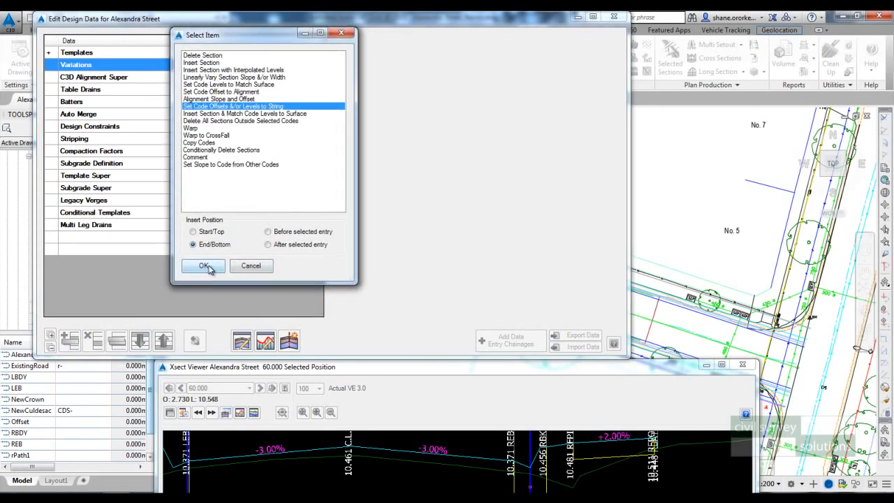
# Add a REB variation, chainages 0–10000, method Change Offset and Level following string REB
pyautogui.click(202, 265)
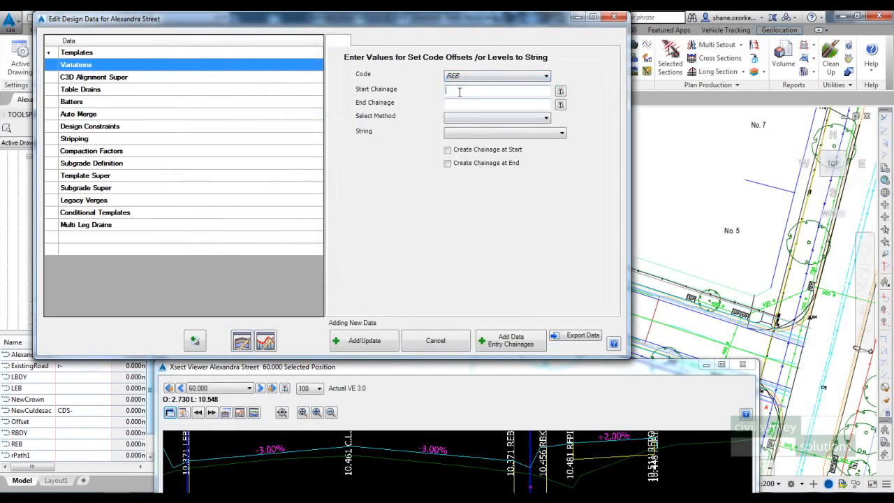
pyautogui.write('10000')
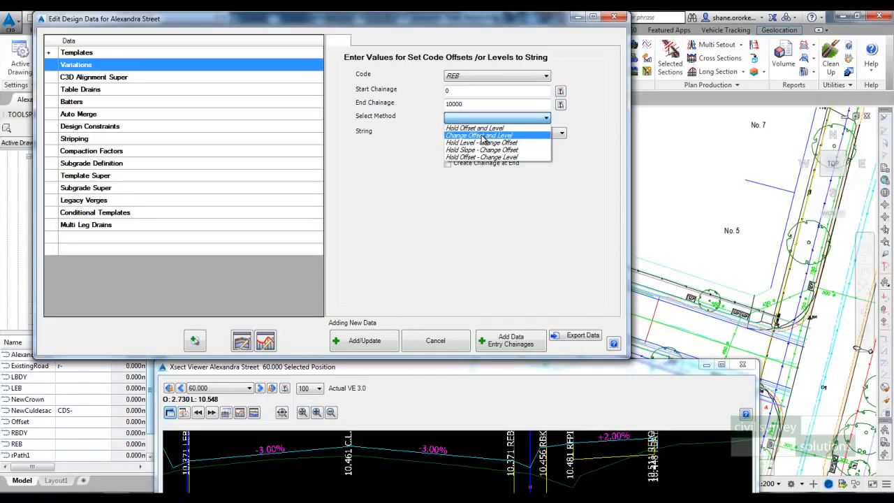
pyautogui.click(483, 134)
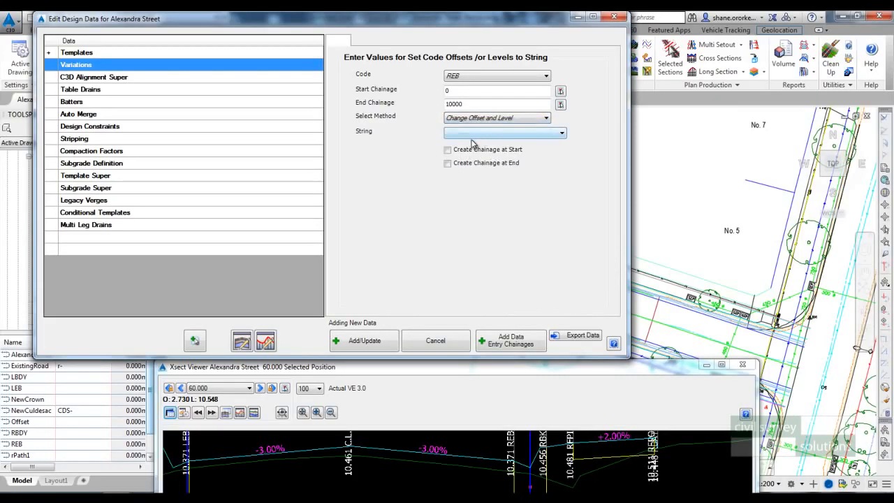
pyautogui.click(559, 133)
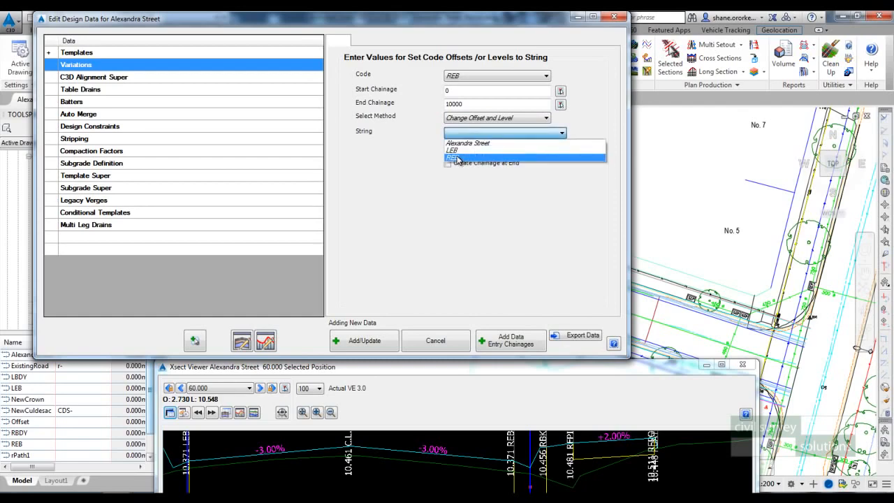
pyautogui.click(458, 158)
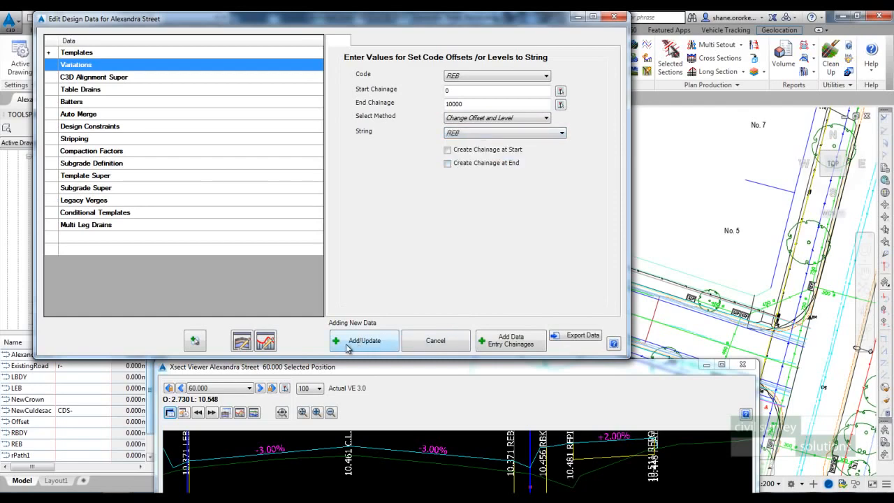
pyautogui.click(363, 340)
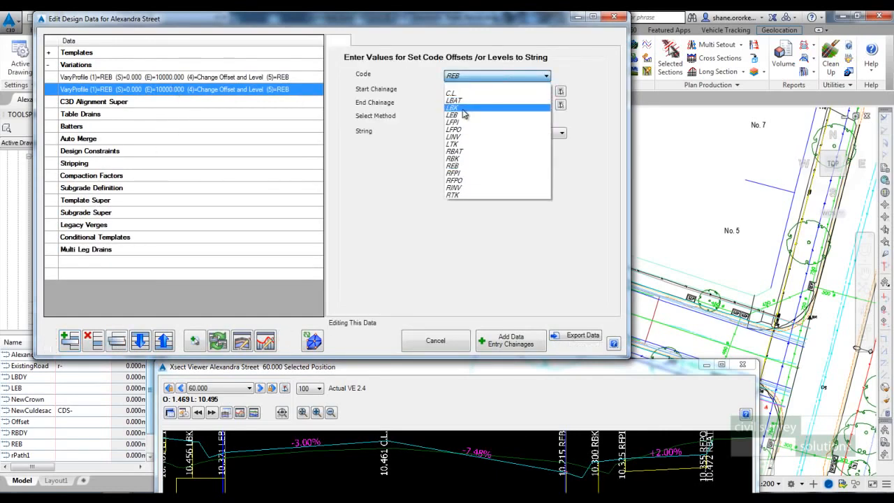
# Set the second VaryProfile entry's Code and String to LEB and update the entry
pyautogui.click(452, 114)
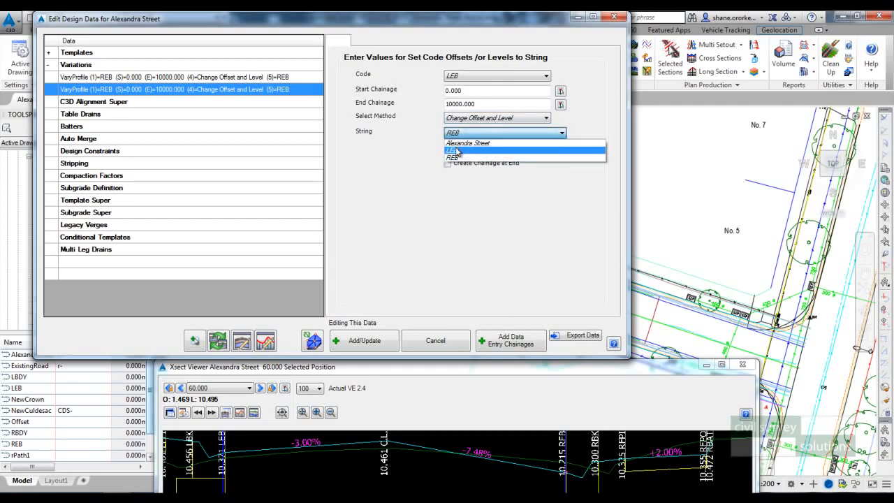
pyautogui.click(451, 149)
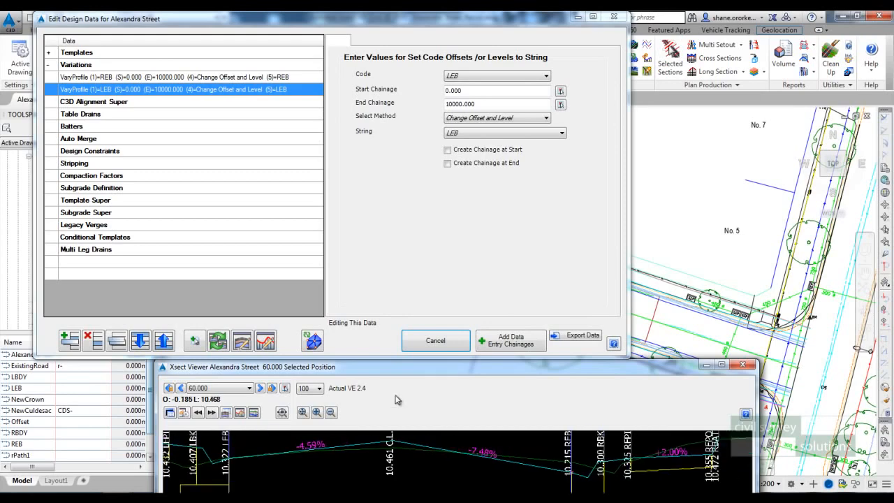
pyautogui.click(436, 341)
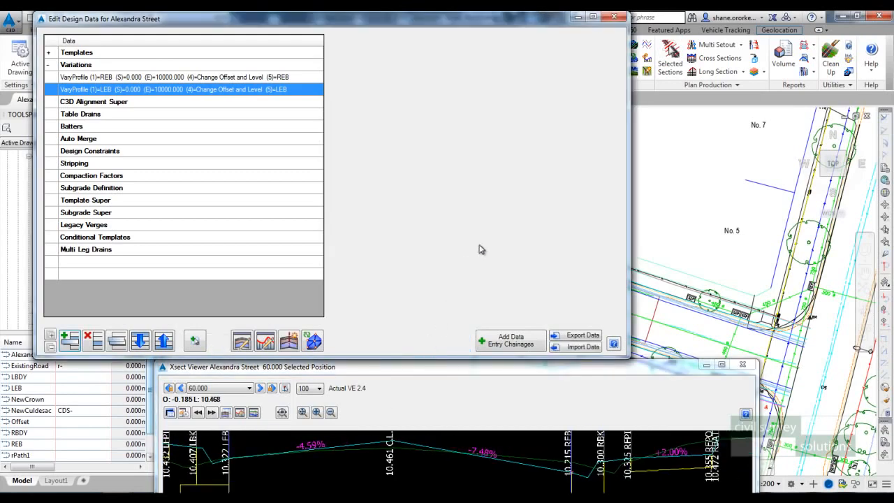
pyautogui.click(608, 16)
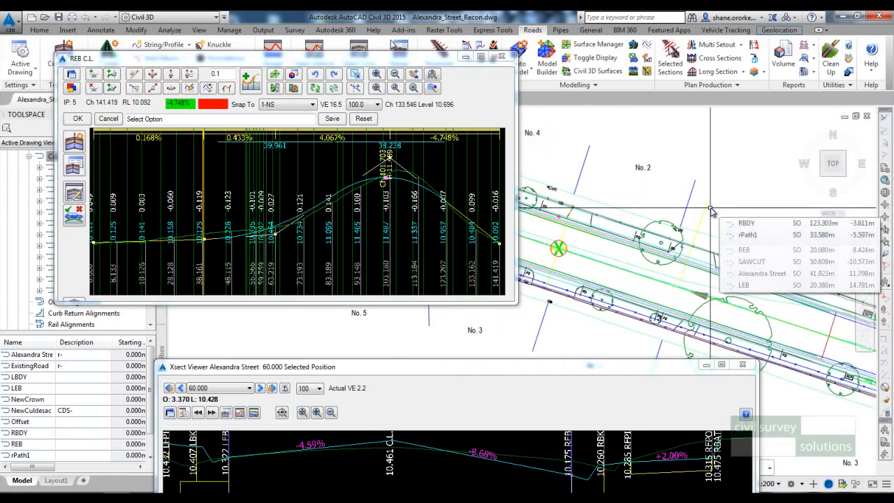
pyautogui.moveTo(749, 187)
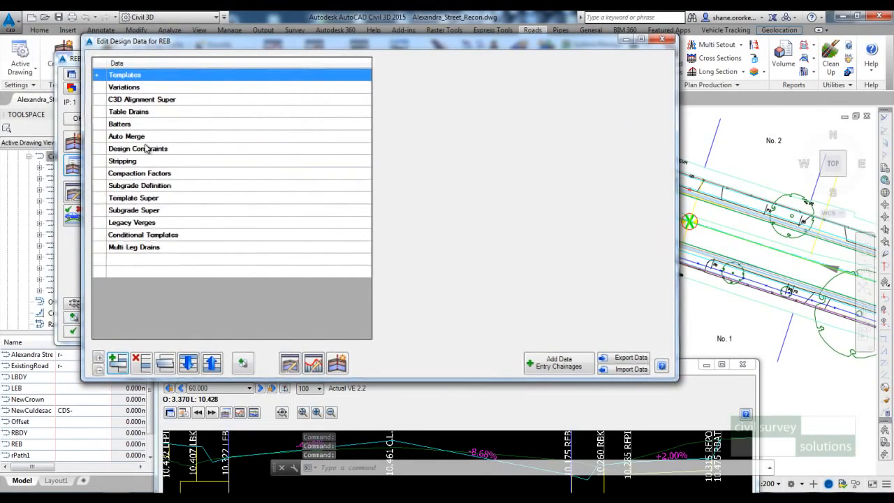
# Add a From Alignment - Design Surface entry at the end of REB's Design Constraints
pyautogui.click(137, 148)
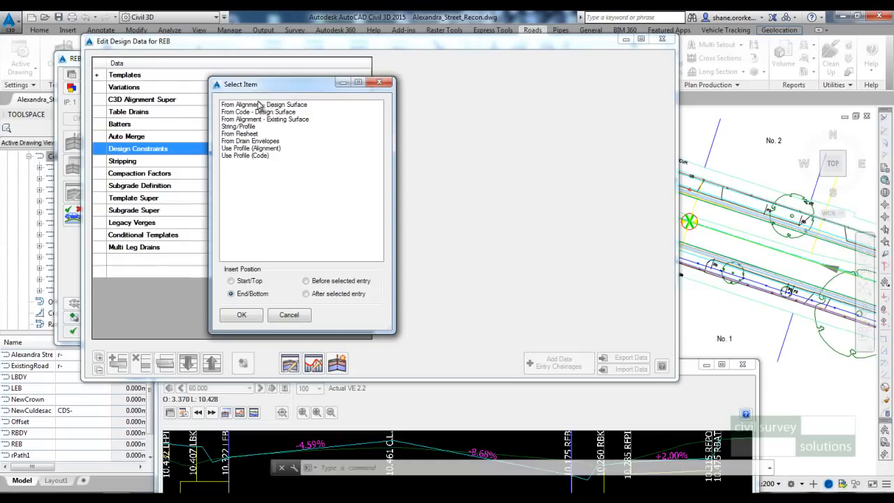
pyautogui.click(260, 103)
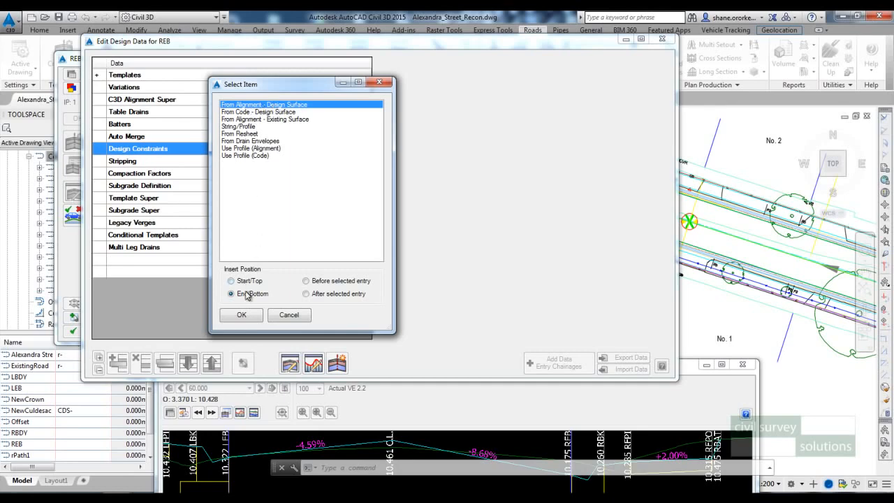
pyautogui.click(241, 315)
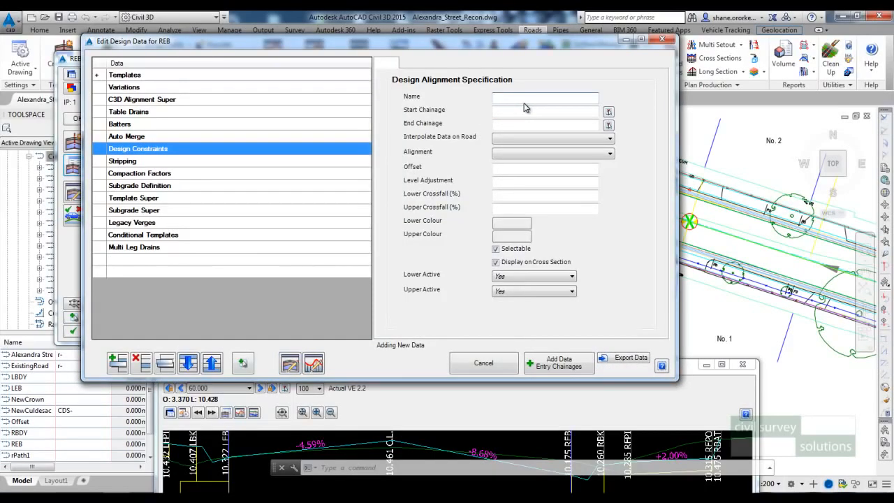
# Name the constraint CLP to chainage 10000 and base it on alignment ALEXANDRA STREET
pyautogui.write('CLProj')
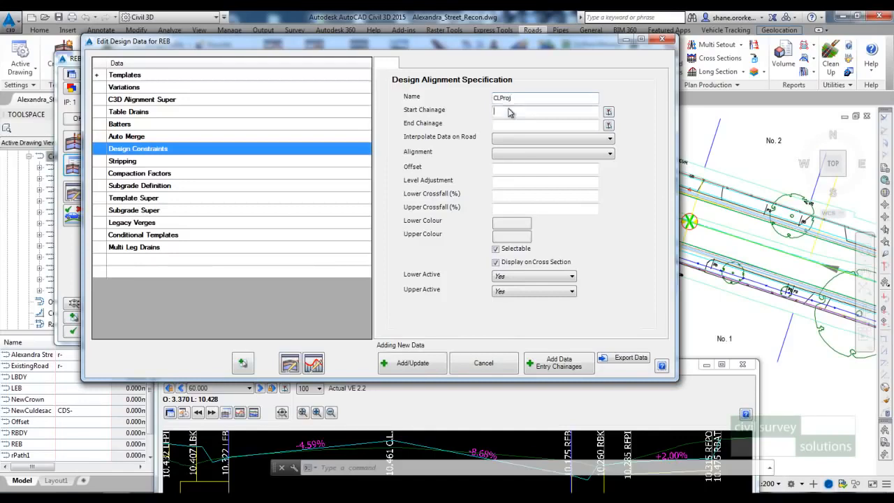
pyautogui.write('10000')
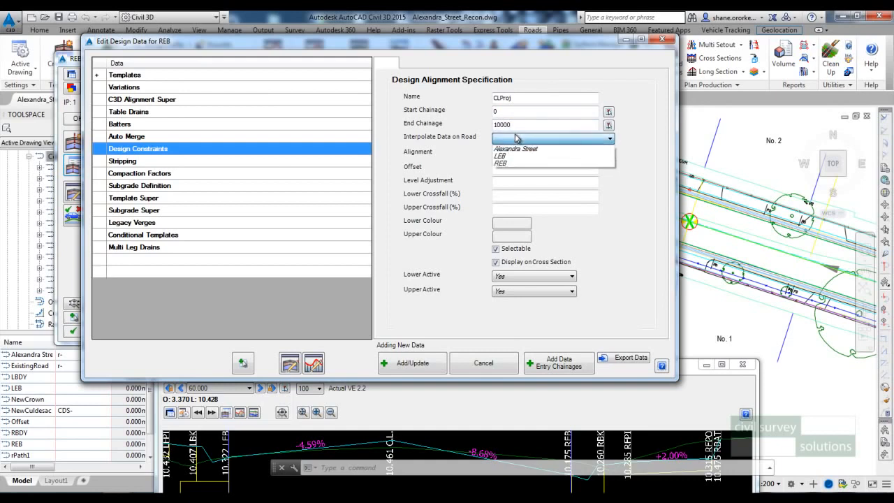
pyautogui.click(514, 148)
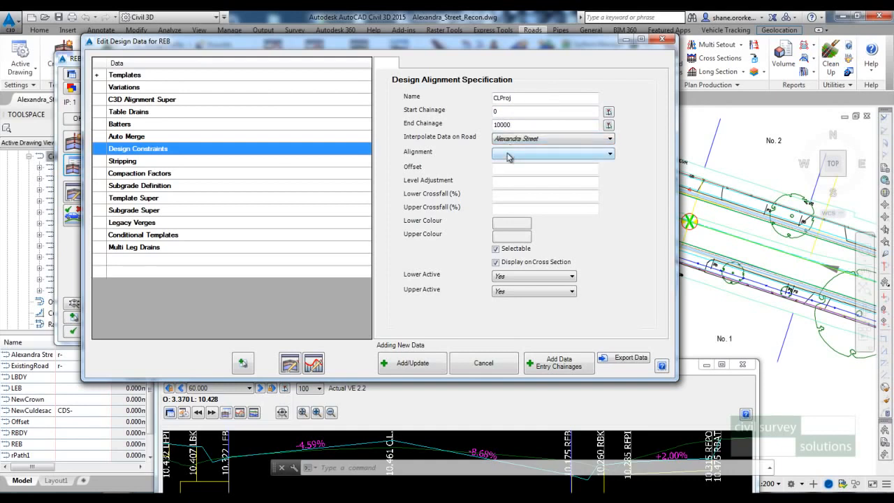
pyautogui.click(608, 152)
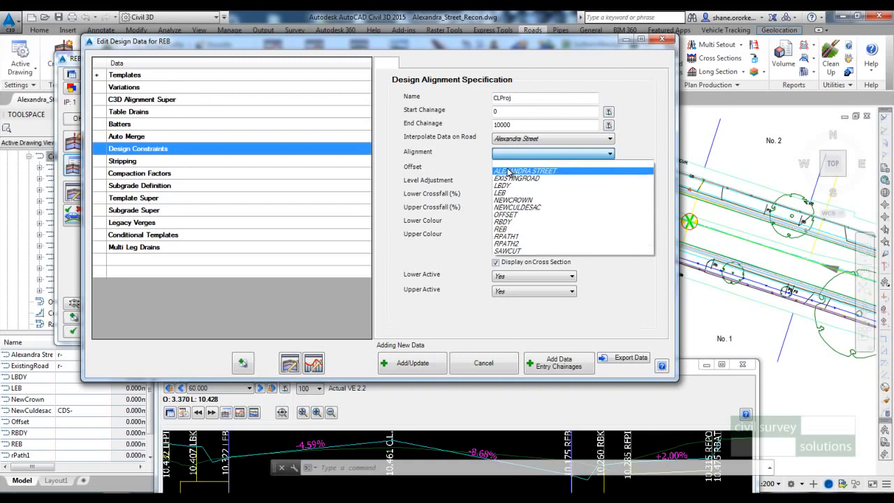
pyautogui.click(525, 171)
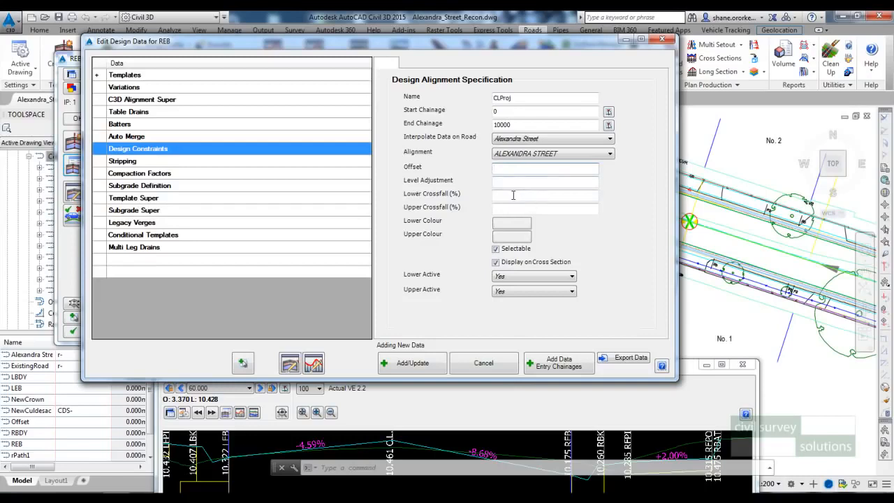
pyautogui.moveTo(514, 195)
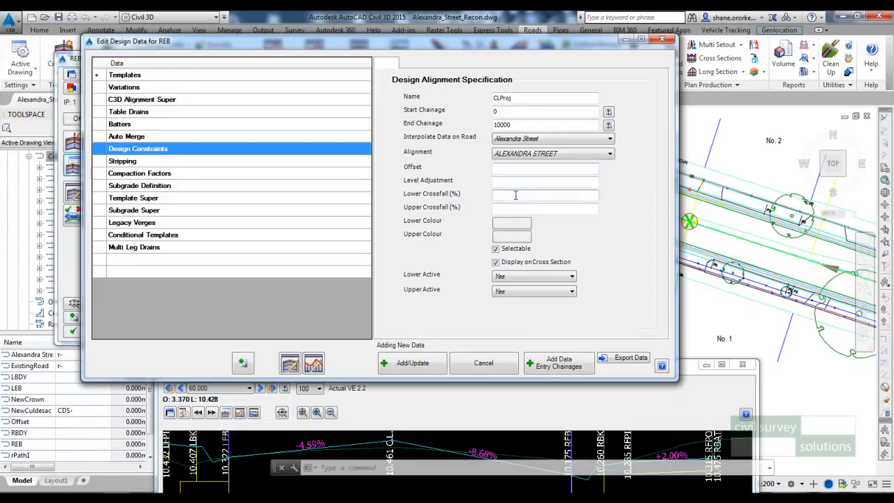
# Set crossfalls -2% lower in pink and -5% upper in red, and save the constraint to REB
pyautogui.write('-2')
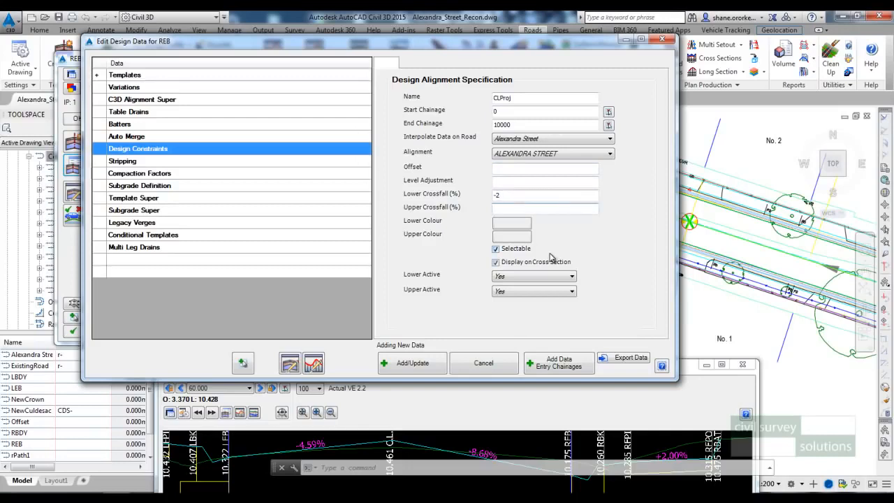
pyautogui.write('-5')
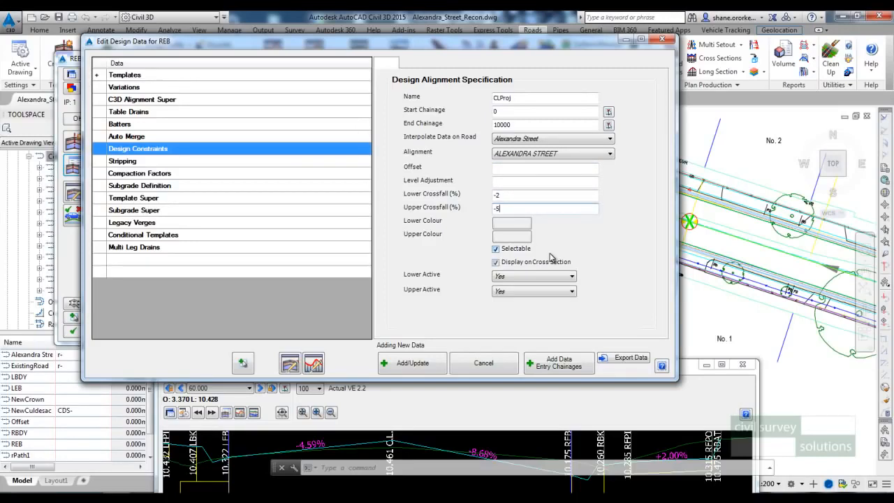
pyautogui.click(511, 220)
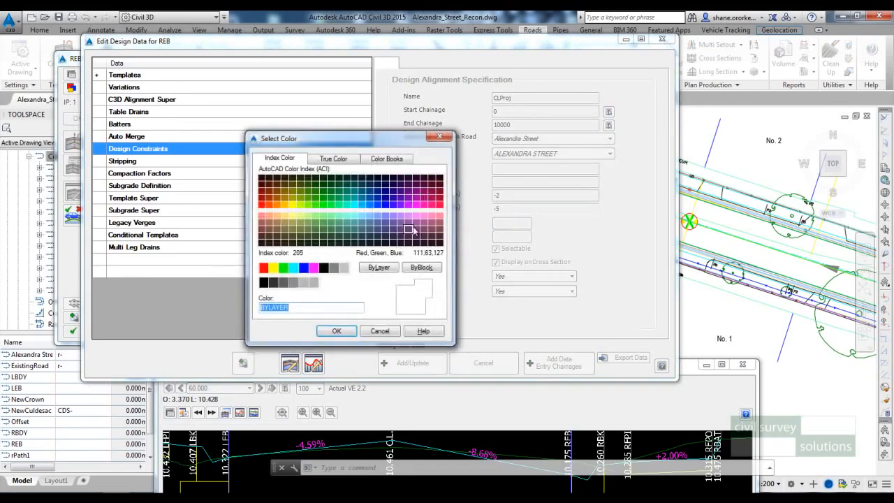
pyautogui.click(416, 215)
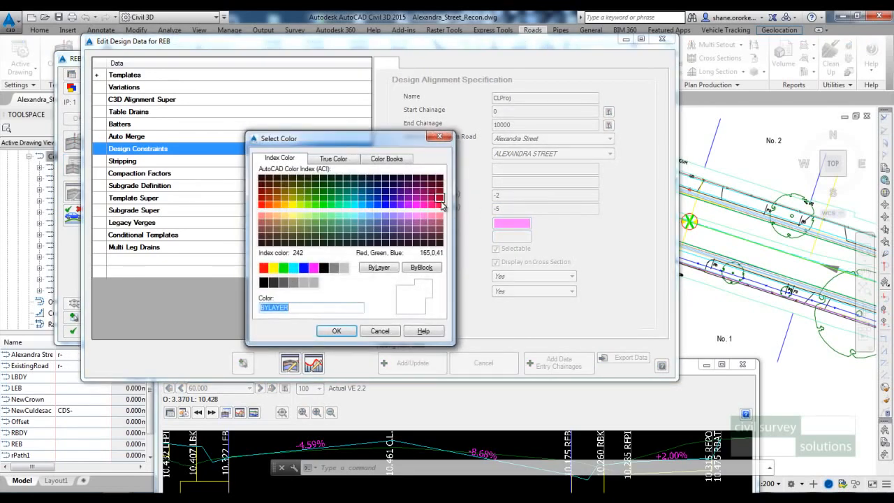
pyautogui.click(438, 204)
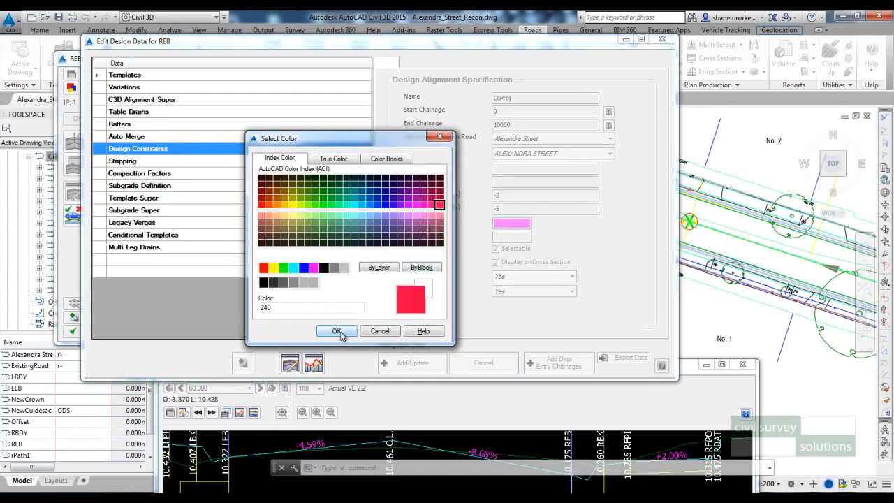
pyautogui.click(335, 331)
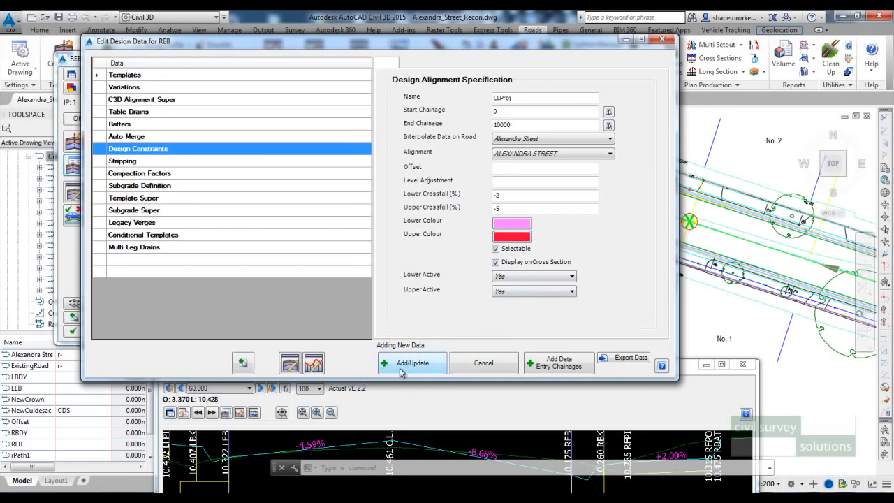
pyautogui.click(410, 363)
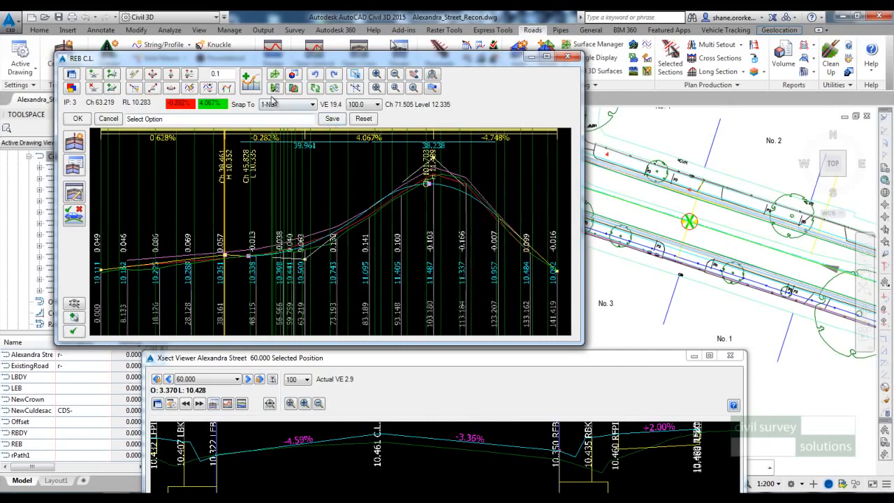
pyautogui.moveTo(249, 76)
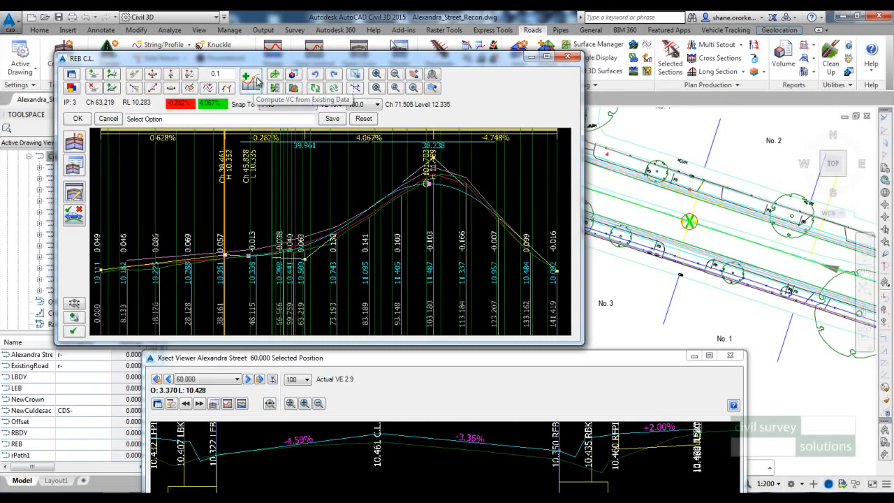
# Start Compute VC for REB, try Constraints, and dismiss the Use Design Constraint prompt
pyautogui.click(249, 74)
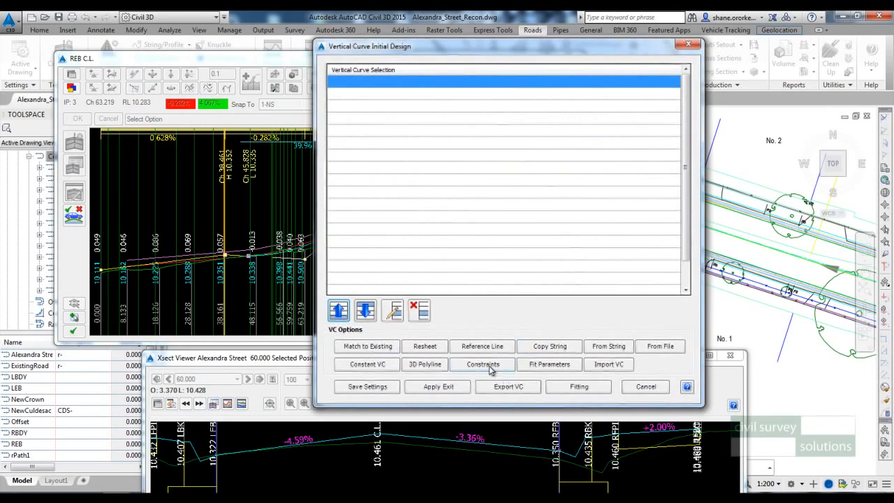
pyautogui.click(481, 365)
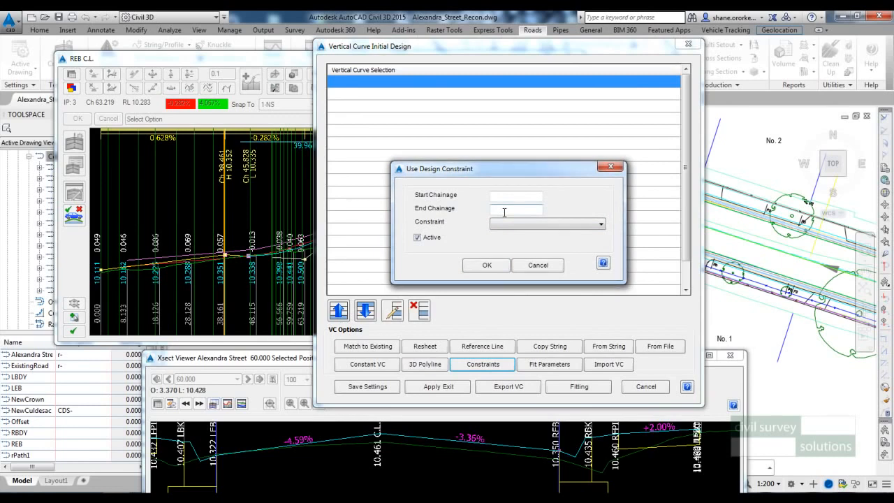
pyautogui.click(536, 266)
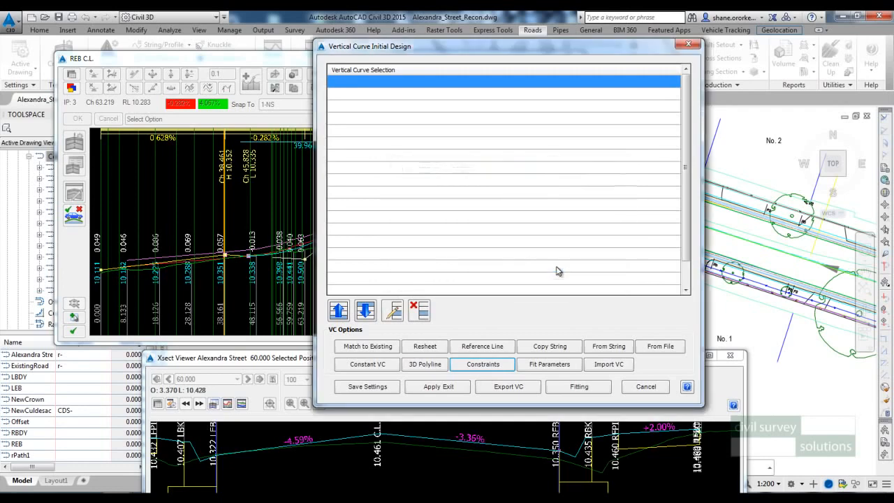
pyautogui.moveTo(499, 349)
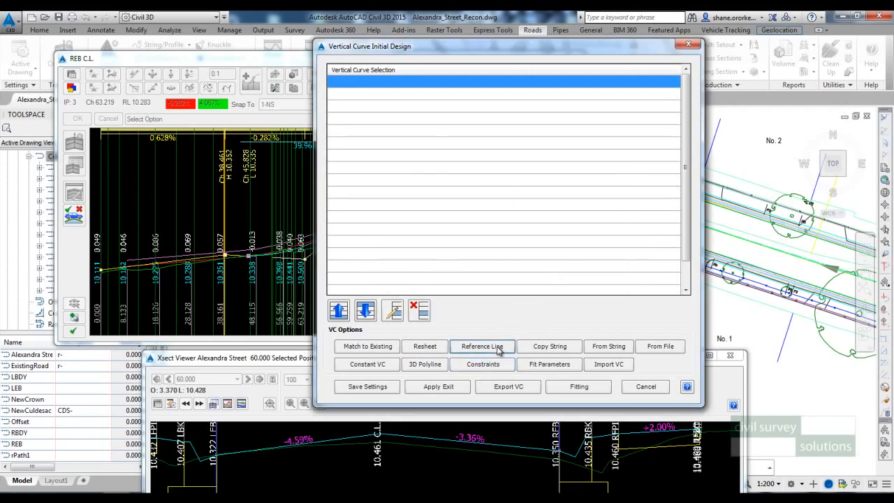
# Add a reference line from Alexandra Street at constant slope -3 over chainage 0 to 10000
pyautogui.click(481, 346)
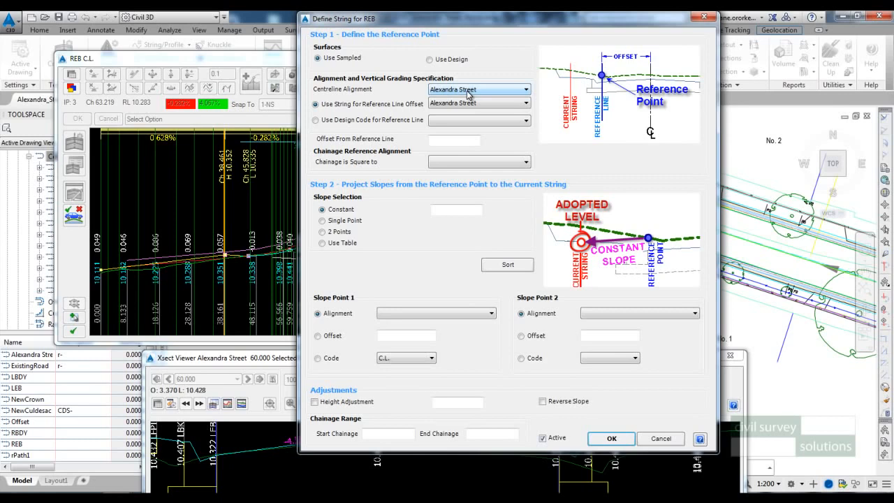
pyautogui.moveTo(240, 208)
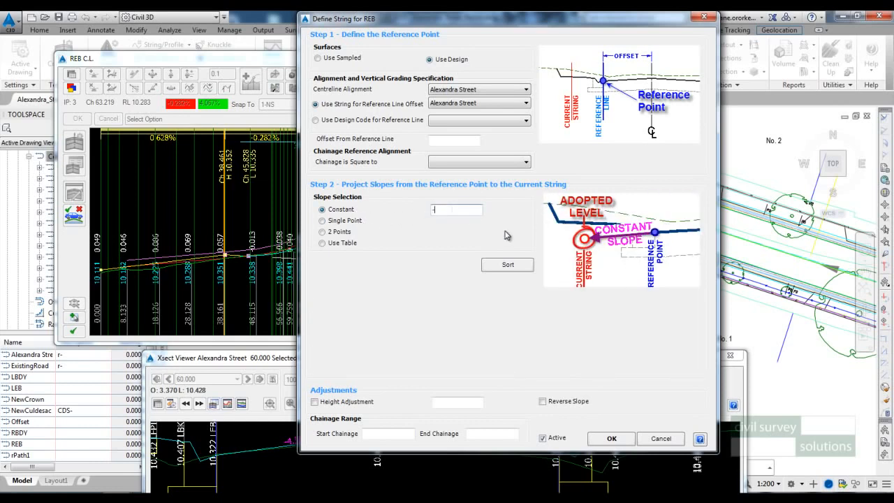
pyautogui.write('-3')
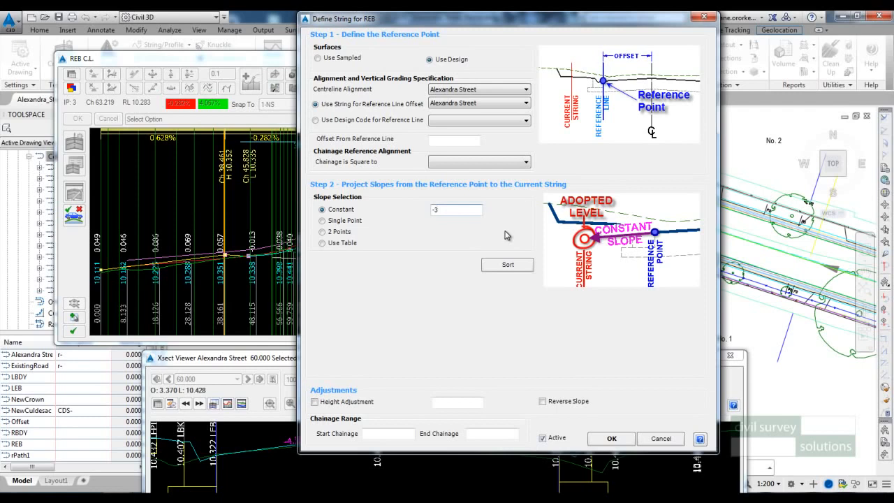
pyautogui.write('0')
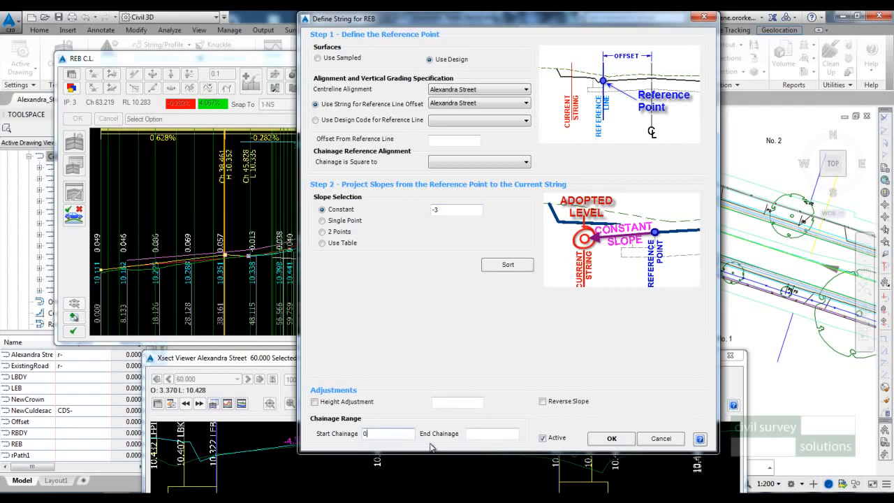
pyautogui.write('10000')
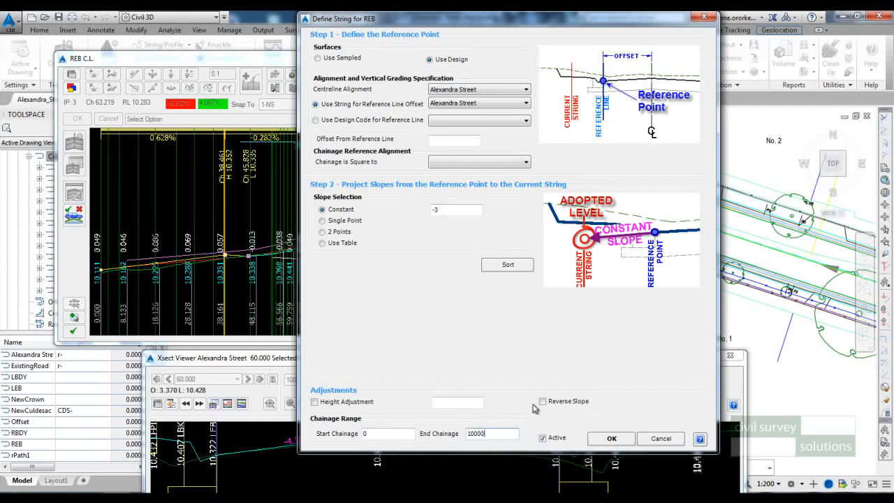
pyautogui.click(610, 438)
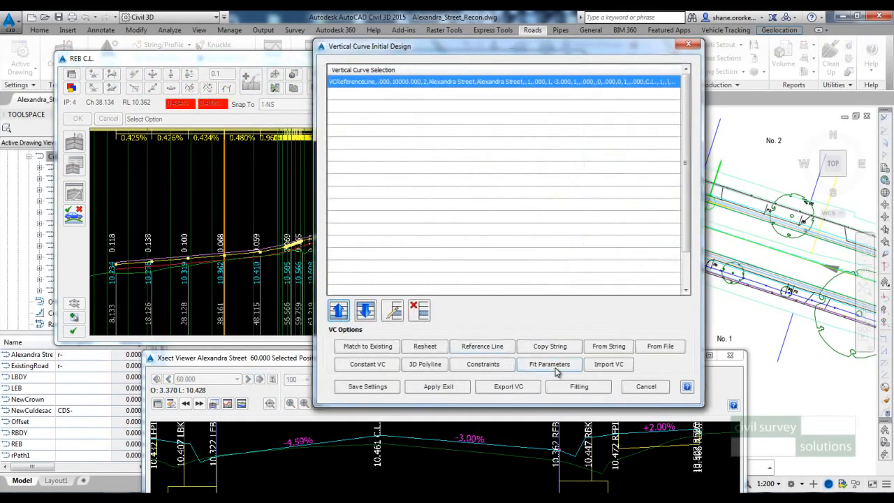
# Set fit parameters to chainage 0–10000, cut/fill factors 82, minimum VC length 20, and fit
pyautogui.click(549, 365)
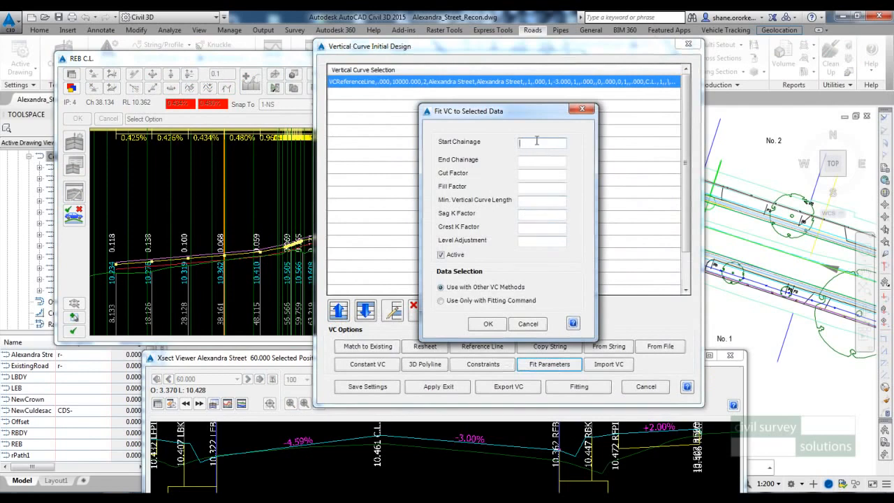
pyautogui.write('10000')
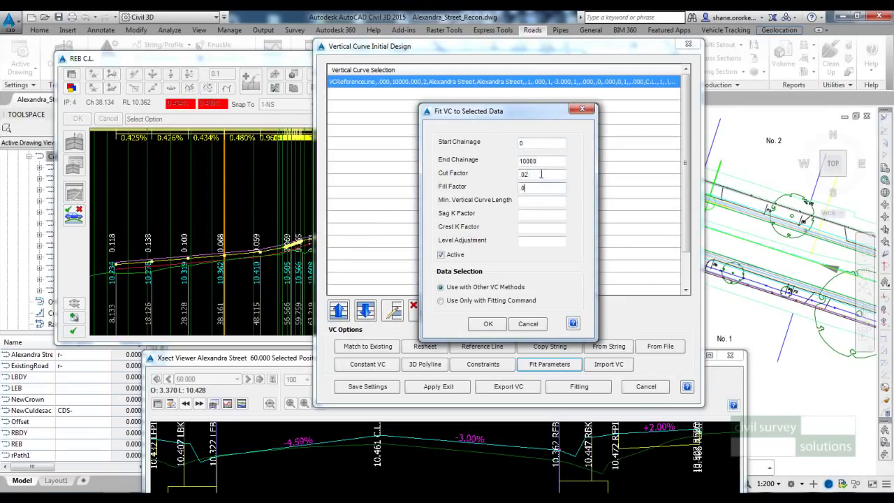
pyautogui.write('20')
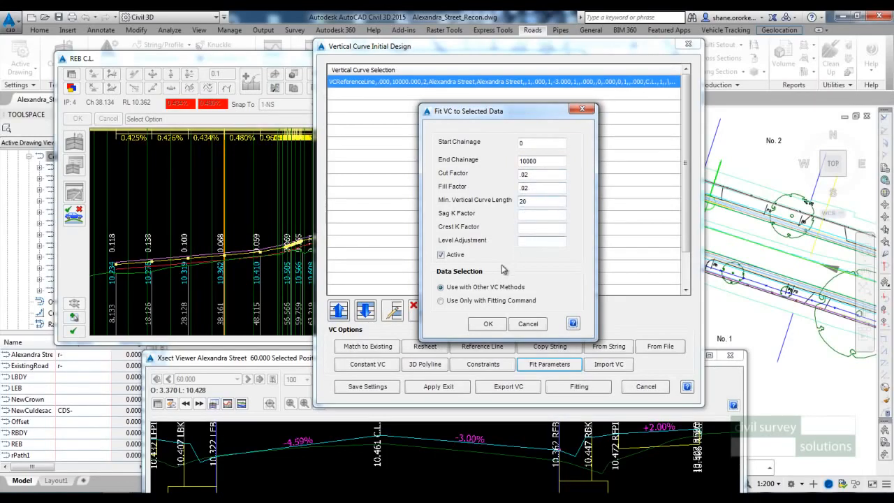
pyautogui.click(486, 324)
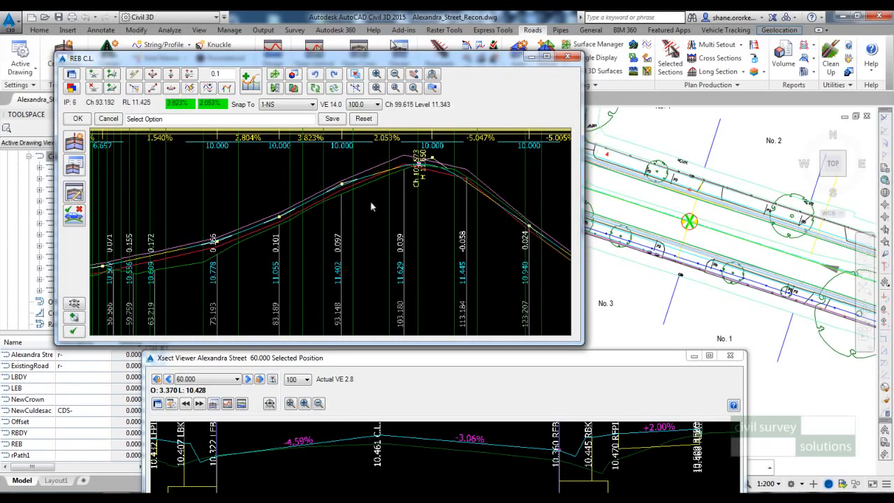
pyautogui.moveTo(363, 195)
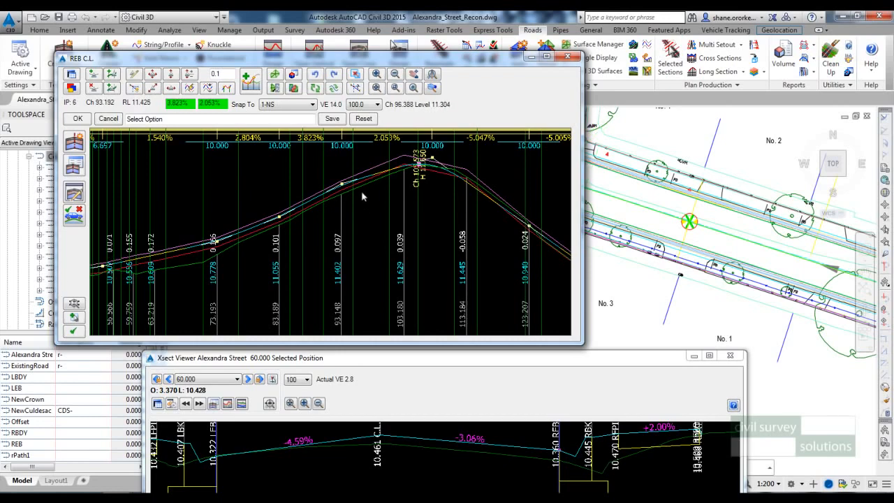